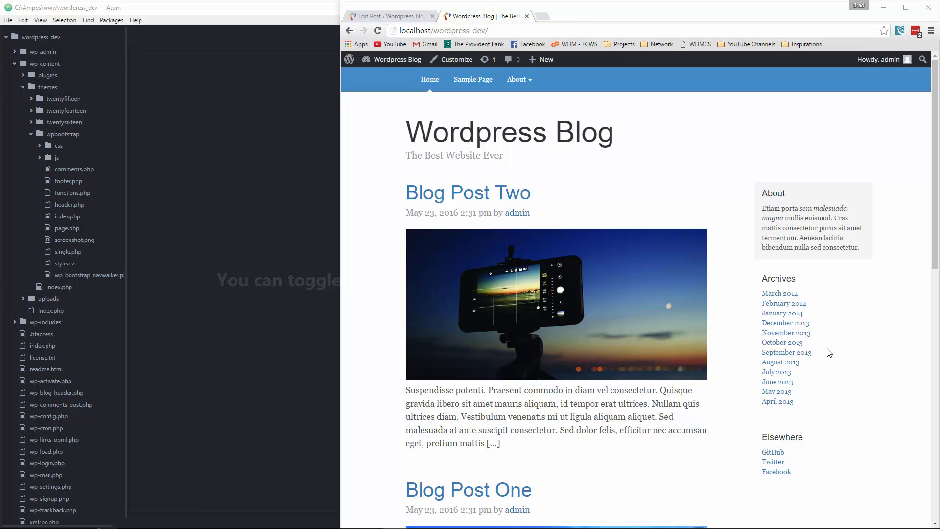
mouse_move(553, 238)
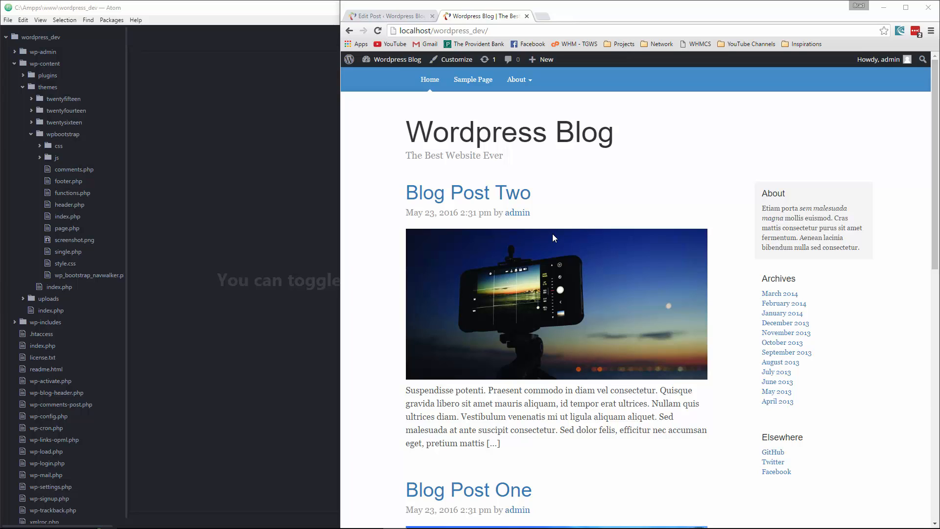
- Bring the Atom editor window with the wpbootstrap theme files to the front
click(472, 79)
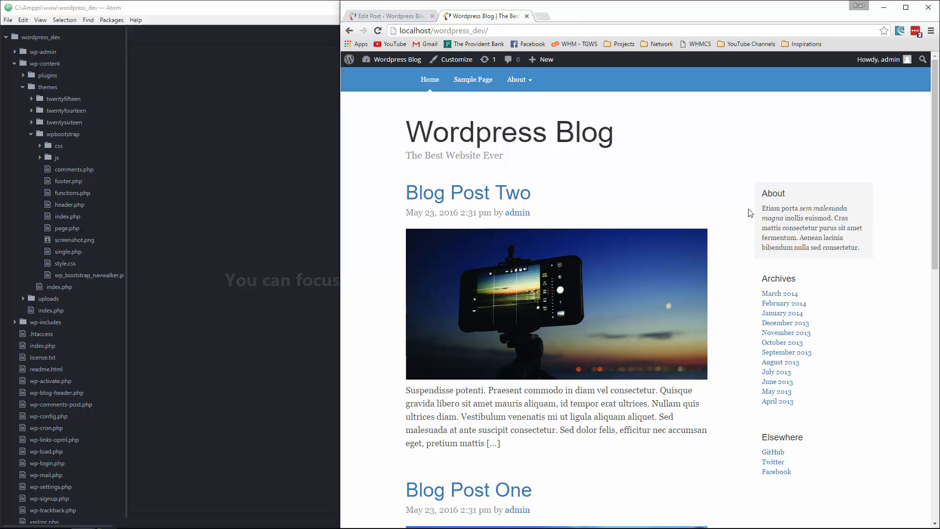
mouse_move(720, 309)
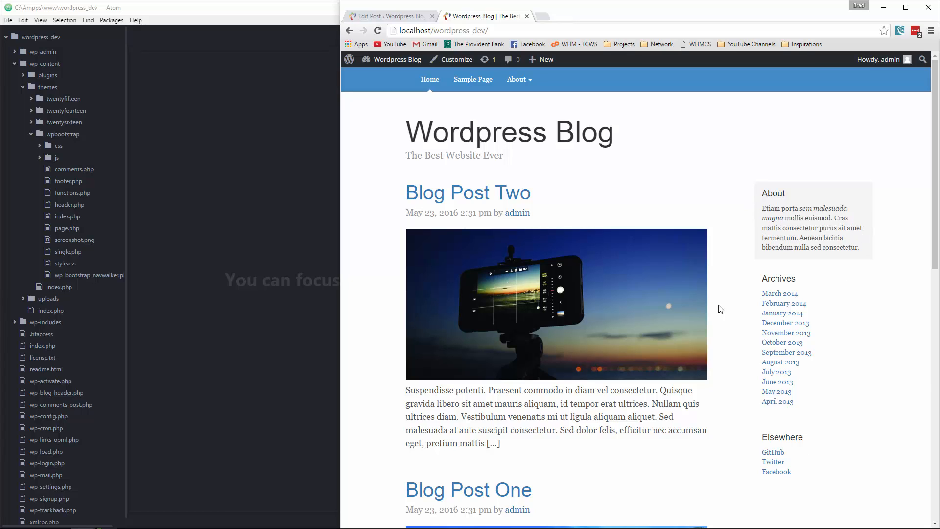
mouse_move(761, 385)
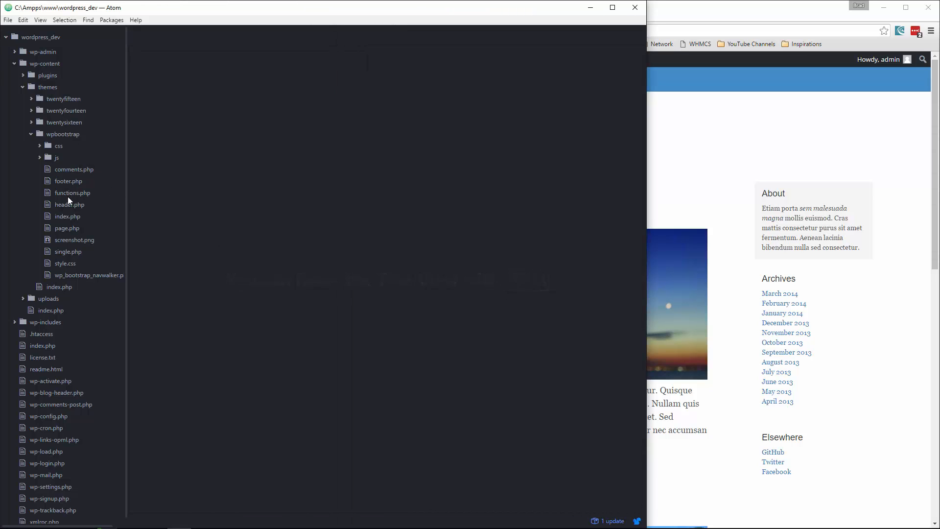
- In functions.php, add a '// Widget Locations' comment and an empty function wpb_init_widgets($id) stub
click(73, 192)
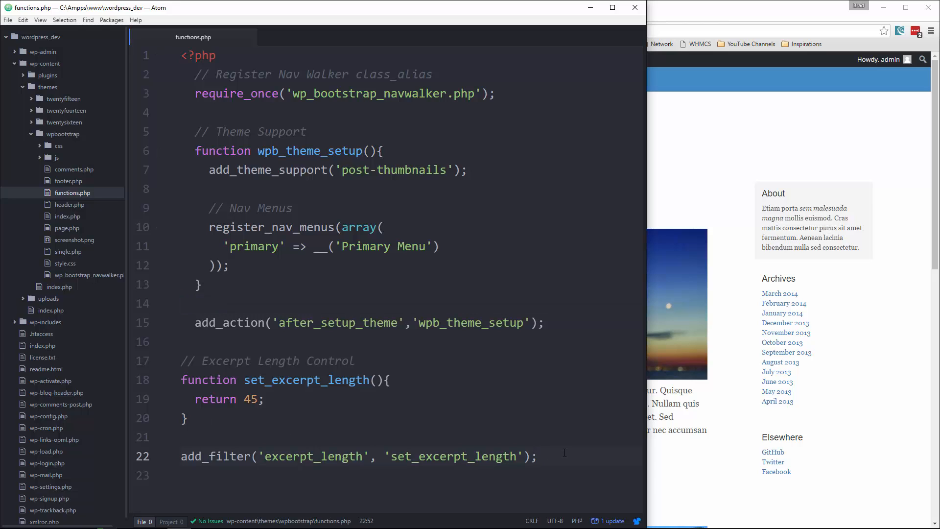
key(enter)
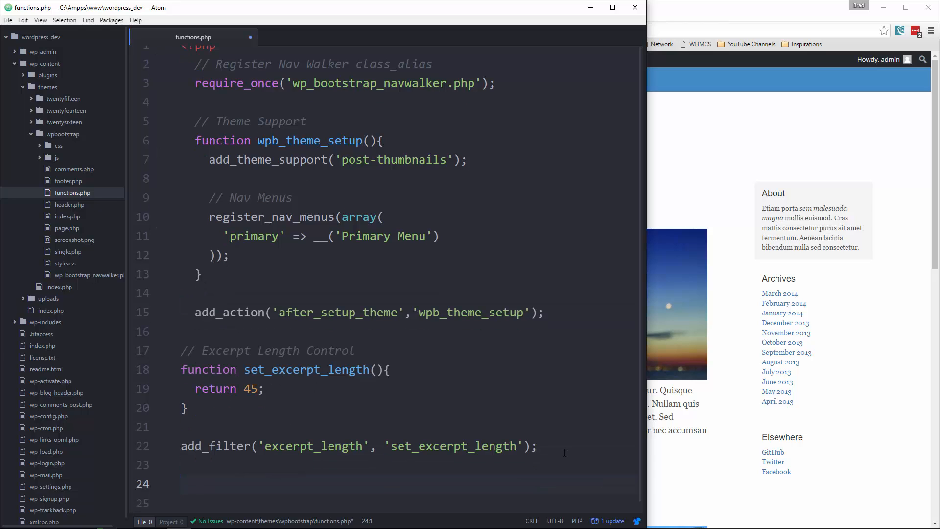
text(// Widget Locations)
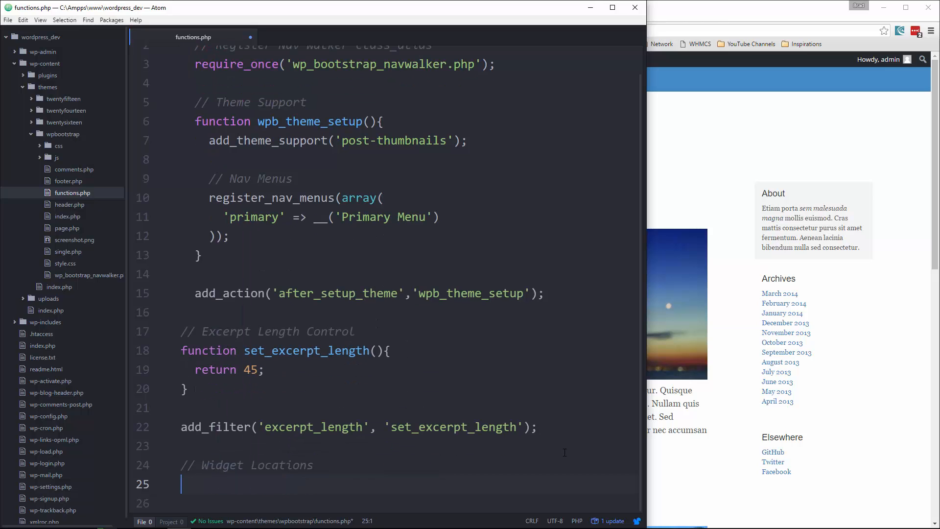
text(function)
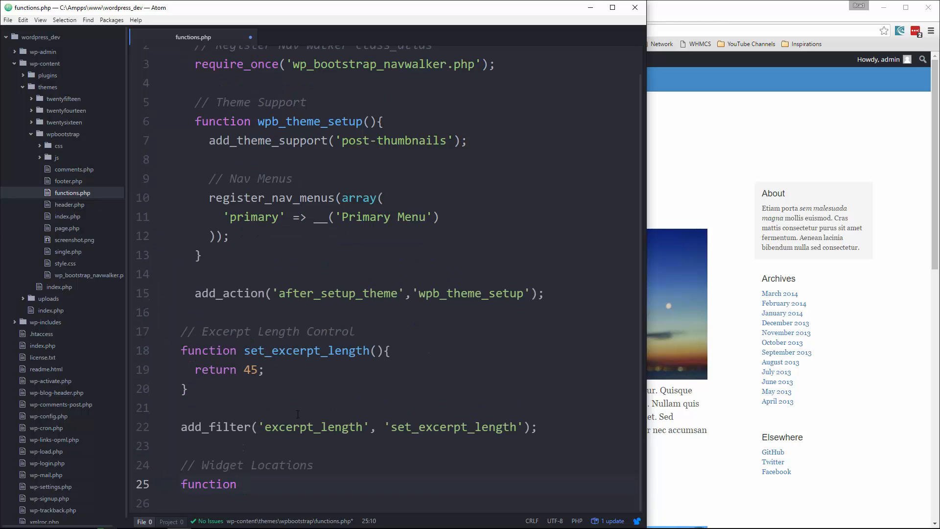
text(wp)
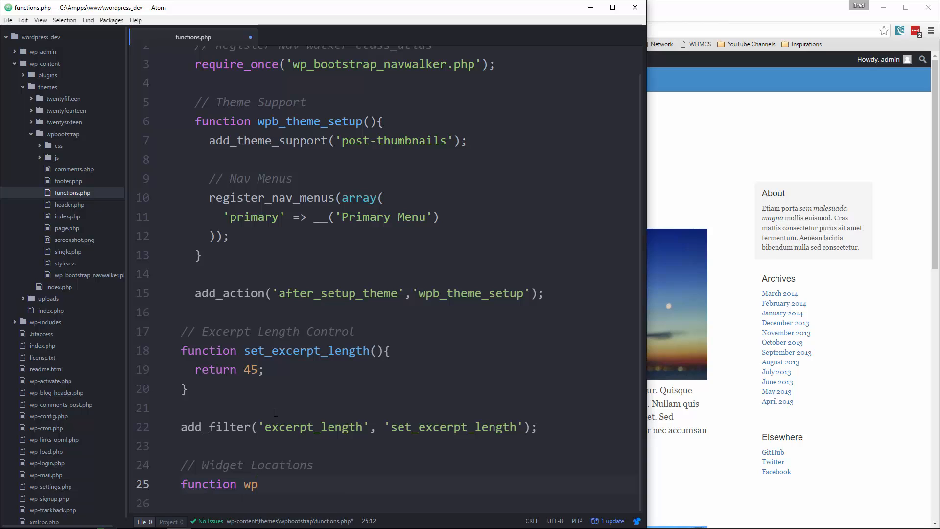
text(b_init)
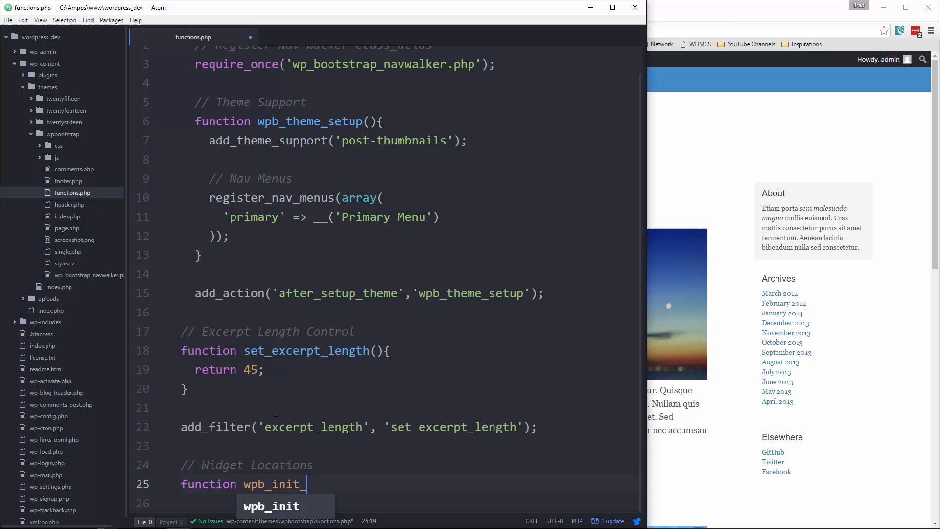
text(_widgets())
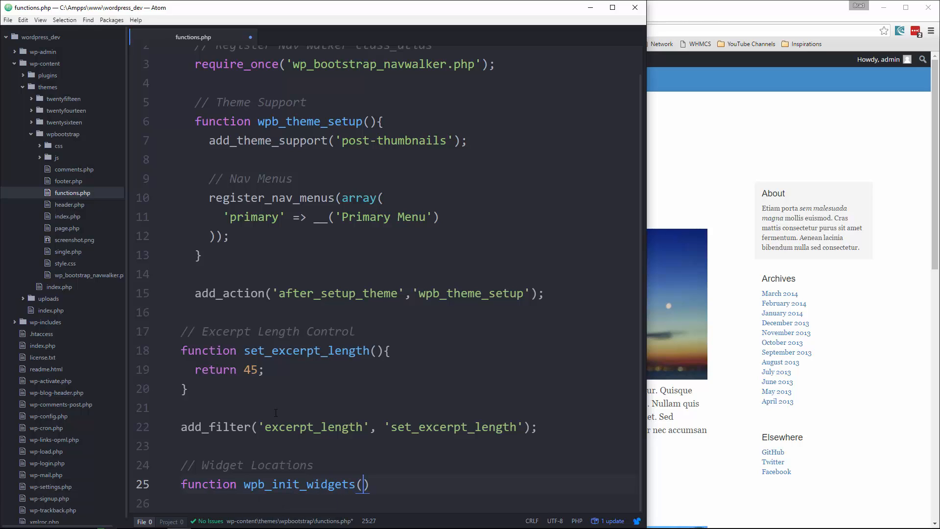
text({)
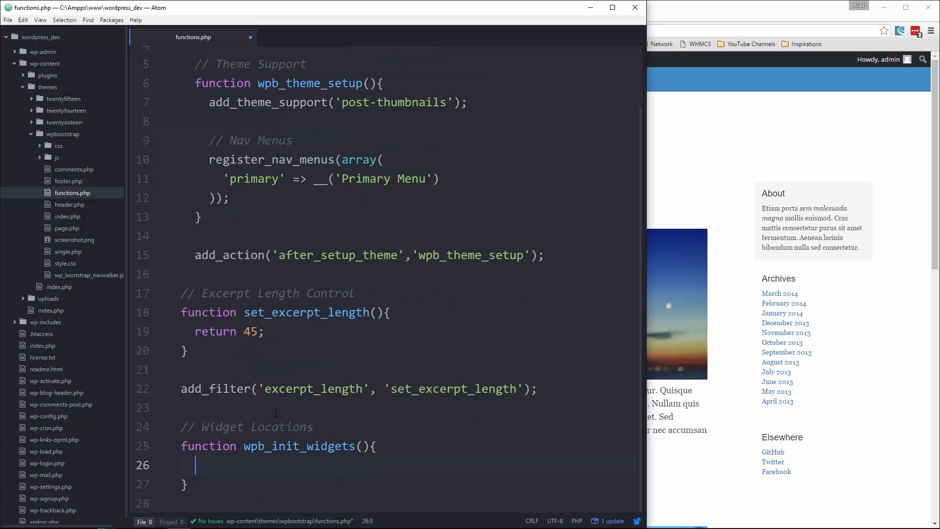
text($)
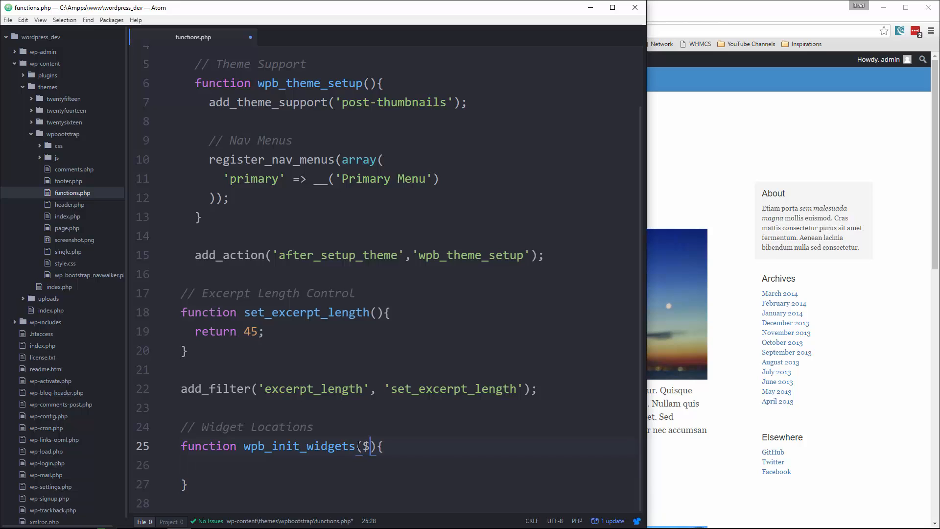
text(id)
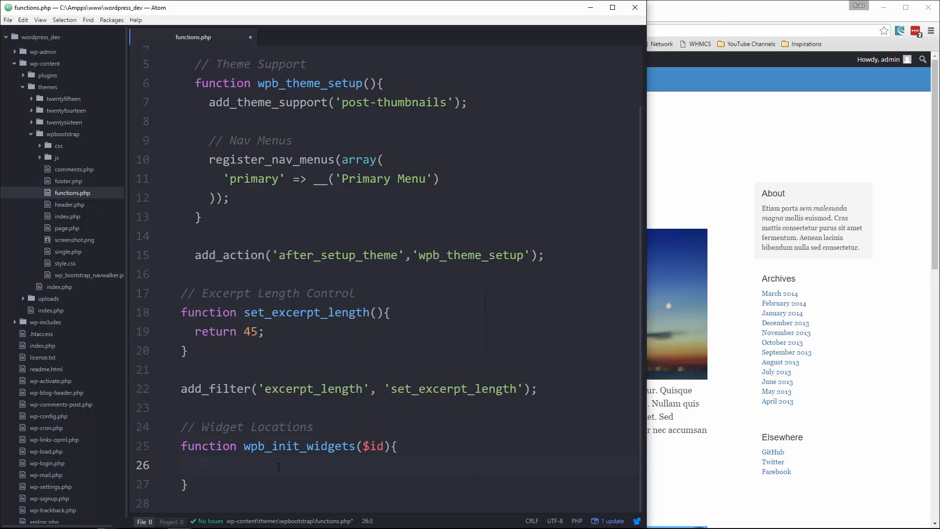
- Add register_sidebar(array(...)) with 'name' => 'Sidebar' and 'id' => 'sidebar' inside the function
text(register_sidebar();)
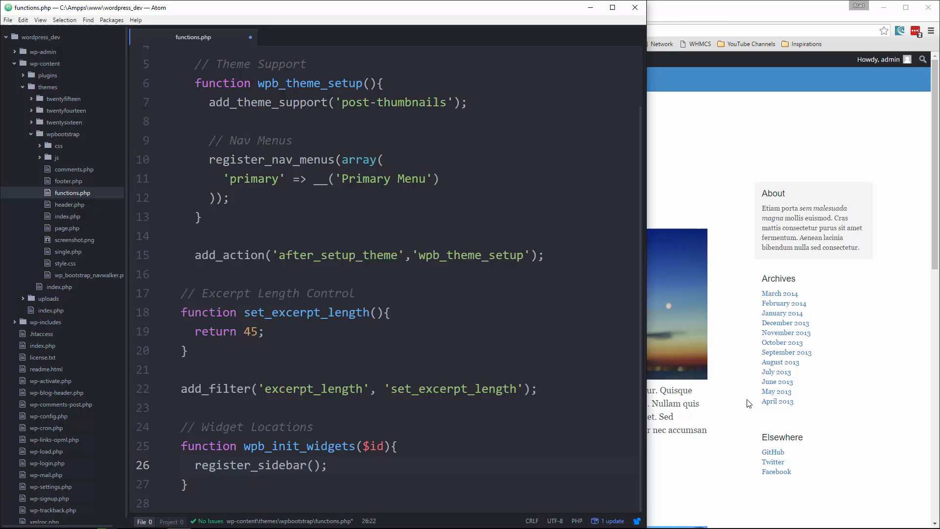
click(329, 465)
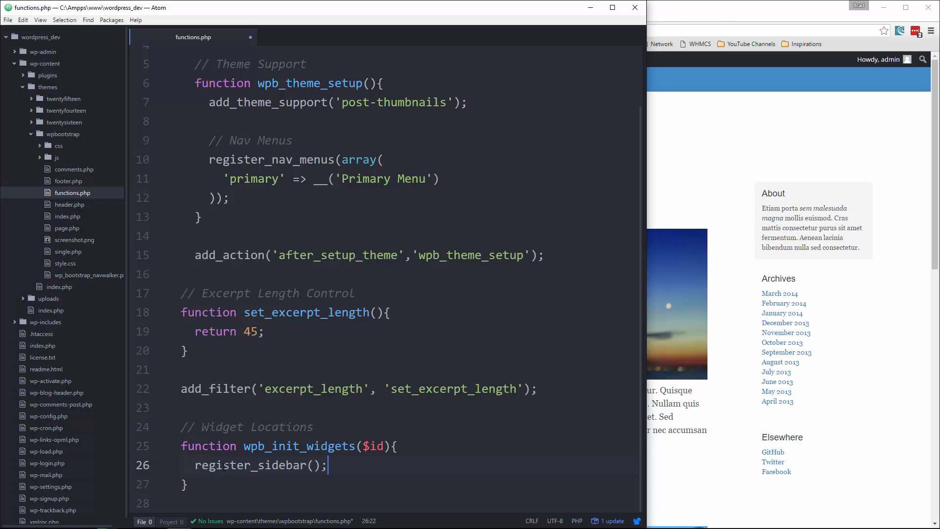
double_click(249, 465)
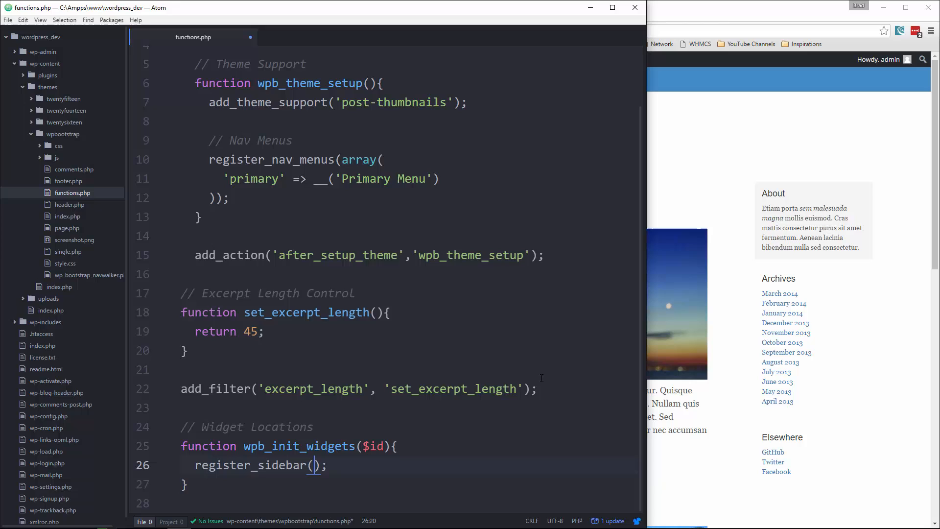
text(array()
text('nam)
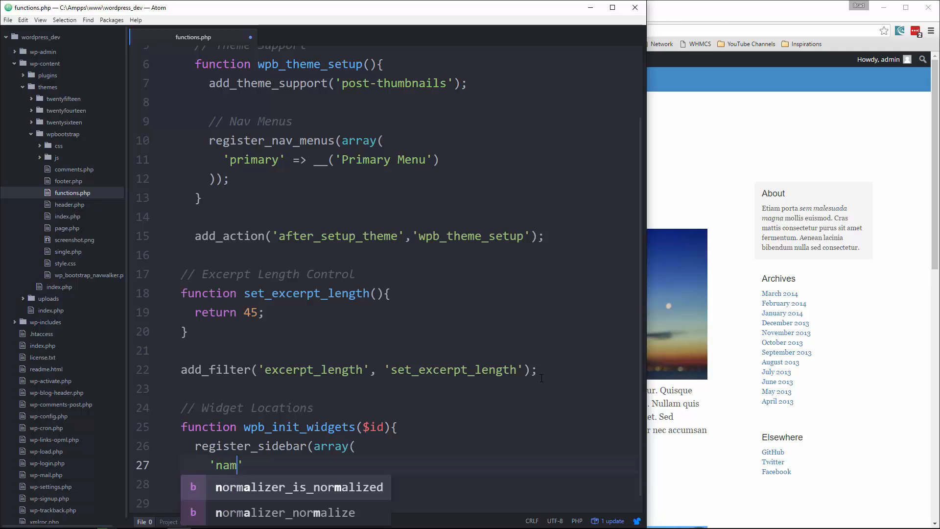
text(e'	=>)
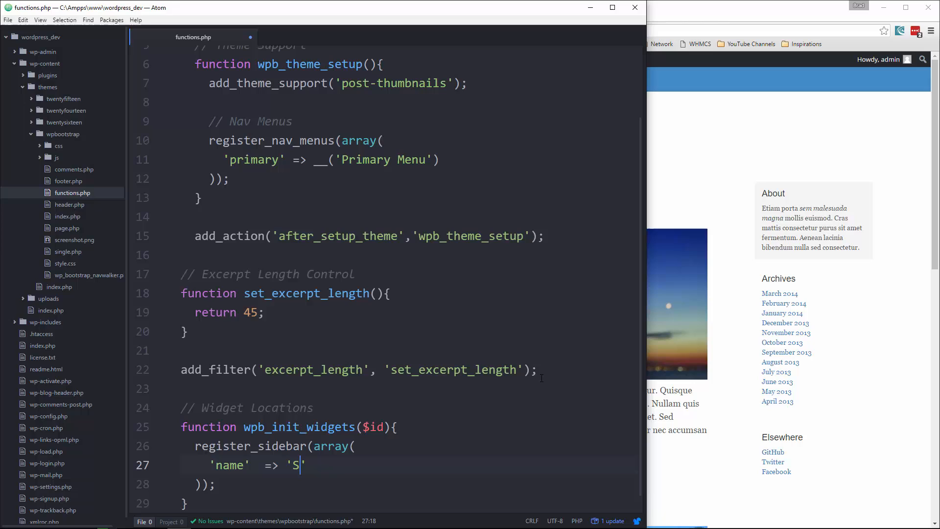
text(idebar)
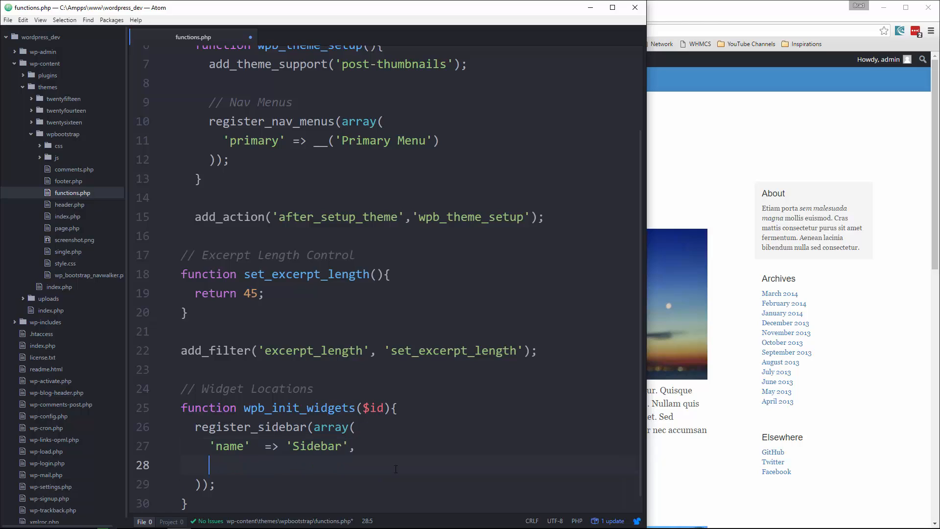
text('id'    => 'sidebar',)
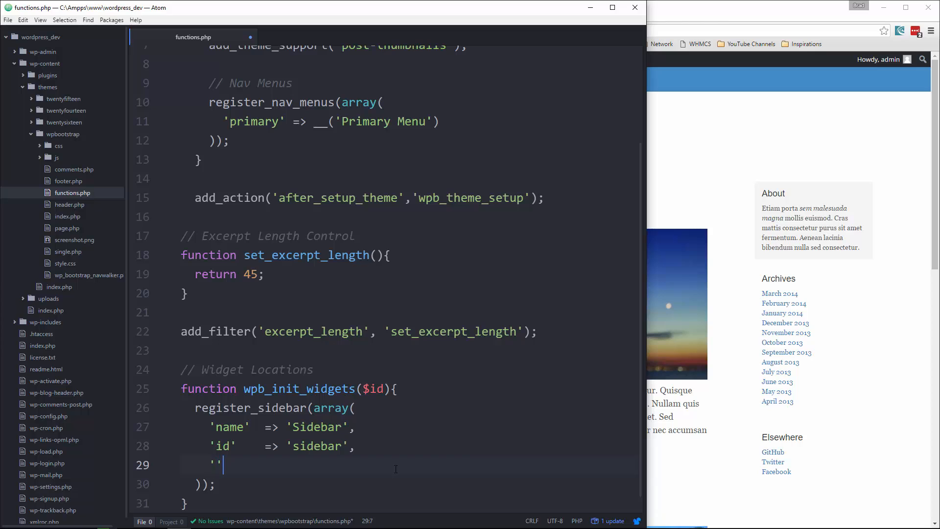
- Add a 'before_widget' => '' entry to the register_sidebar array
text(before)
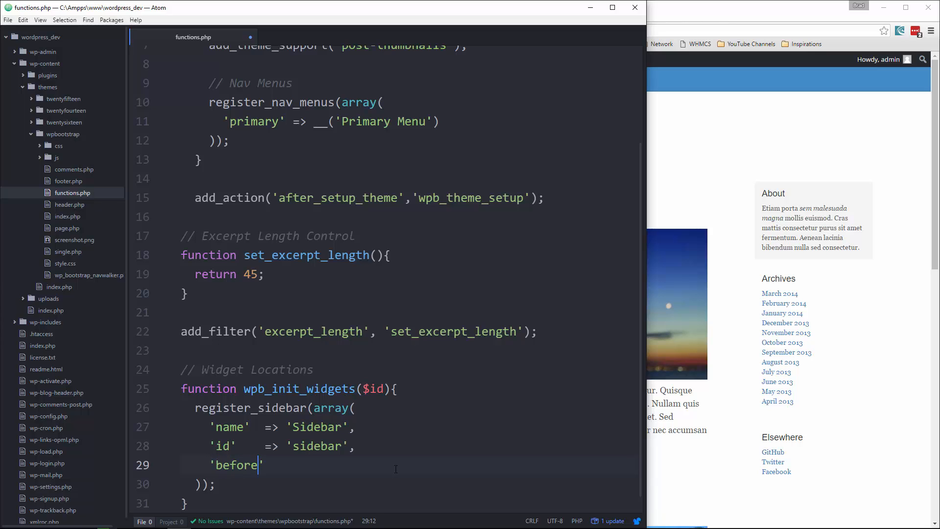
text(_widget)
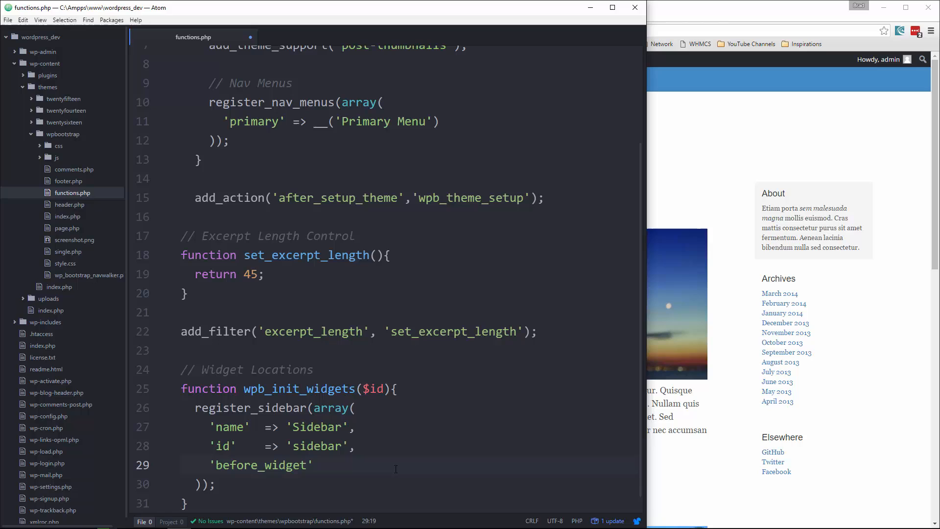
text(=>)
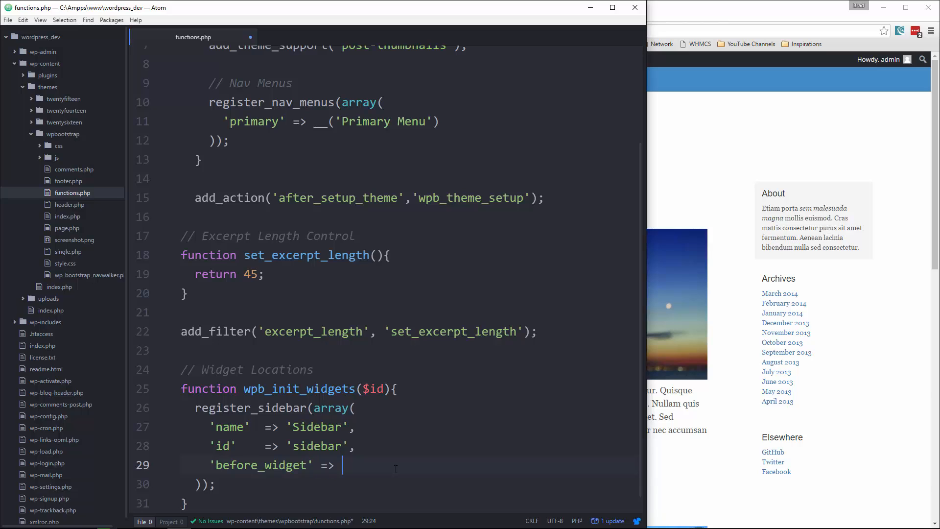
text('')
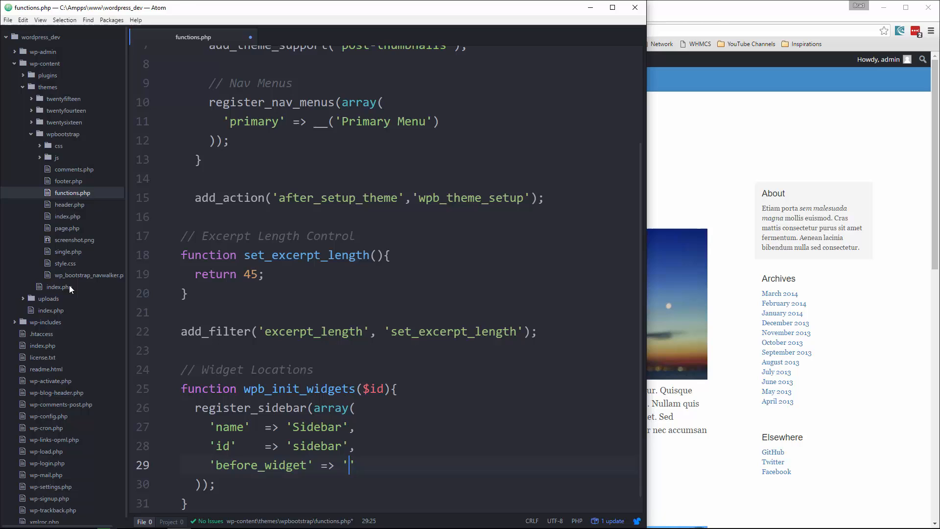
- Look up the sidebar-module class markup in index.php, then return to functions.php
click(88, 274)
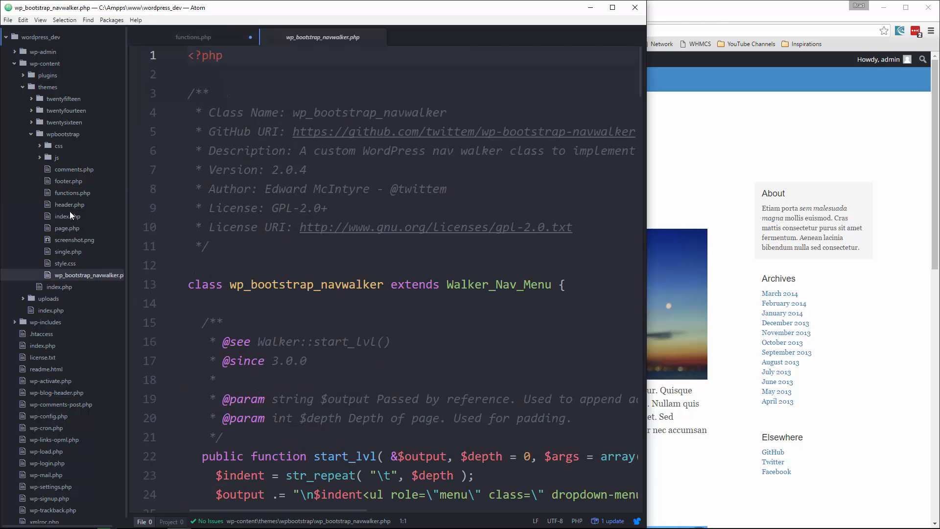
click(67, 216)
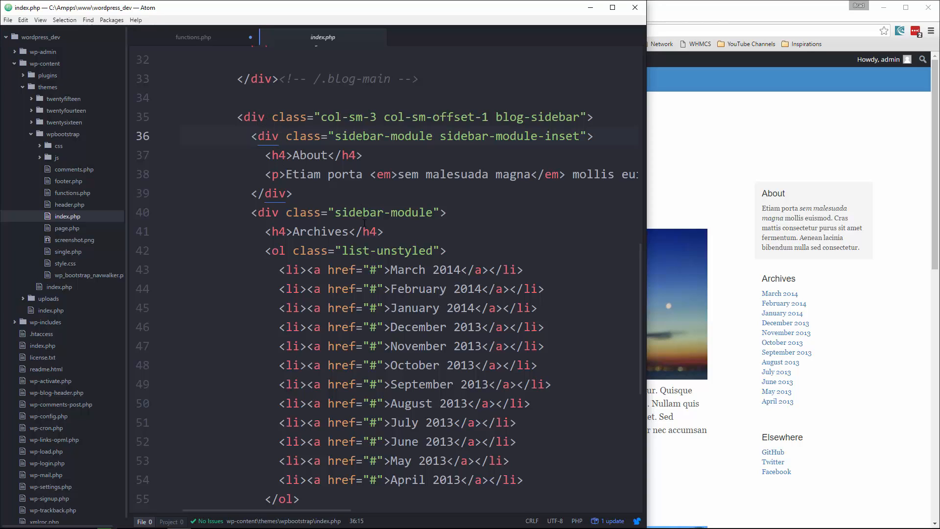
scroll(down, 3)
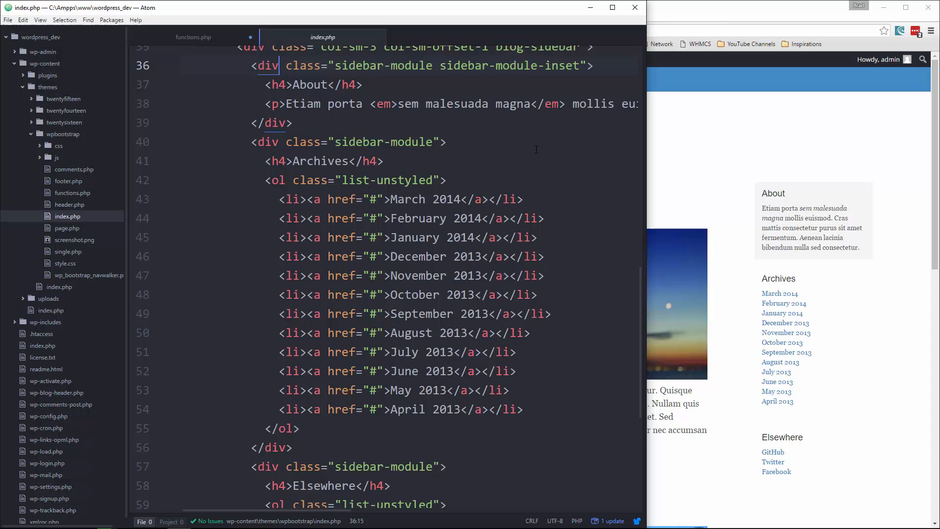
scroll(down, 3)
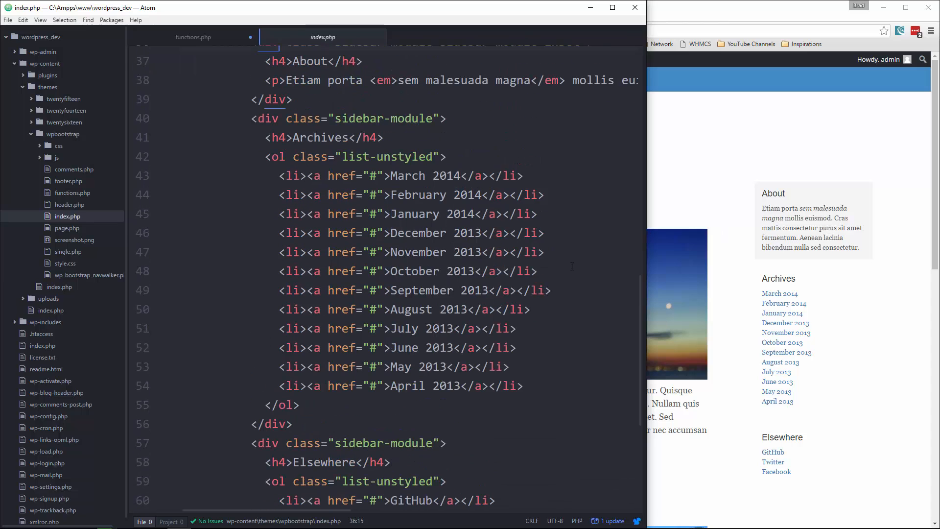
double_click(386, 118)
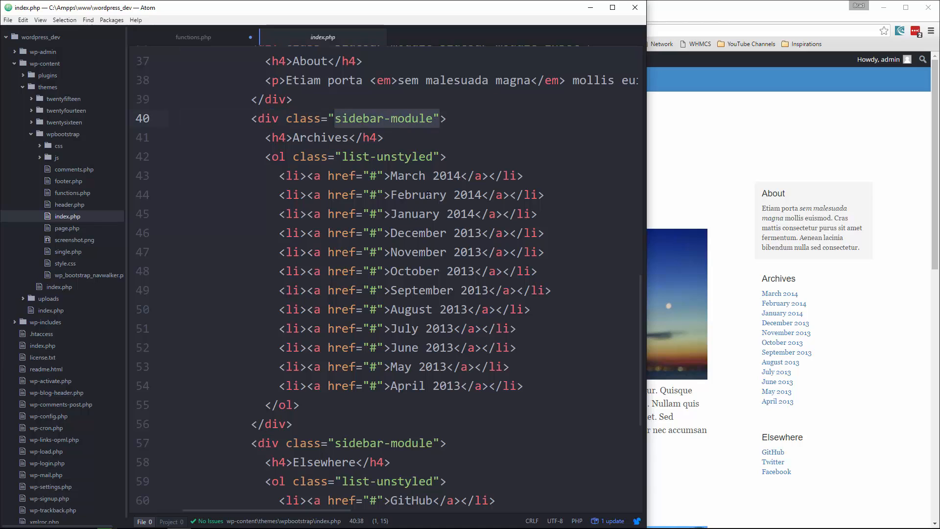
click(192, 37)
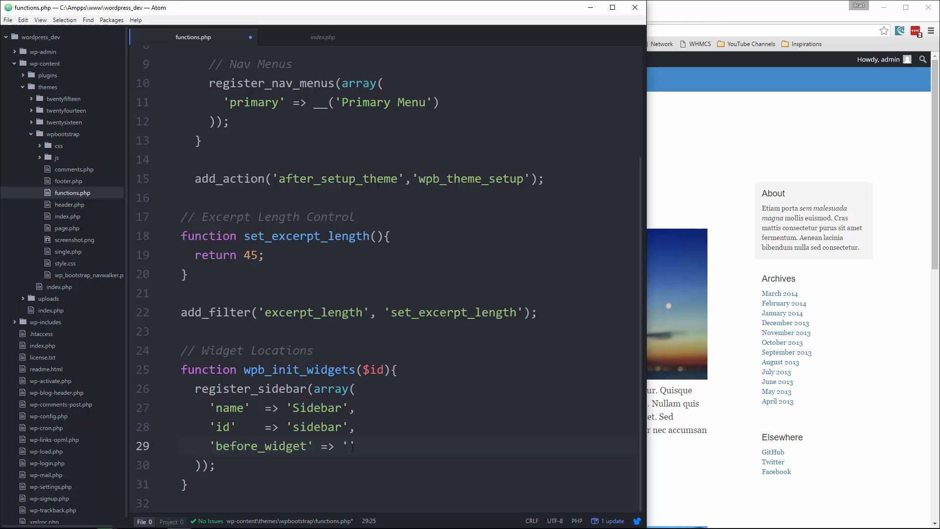
- Set before_widget to '<div class="sidebar-module">' and after_widget to '</div>', starting before_title
text(<div cl)
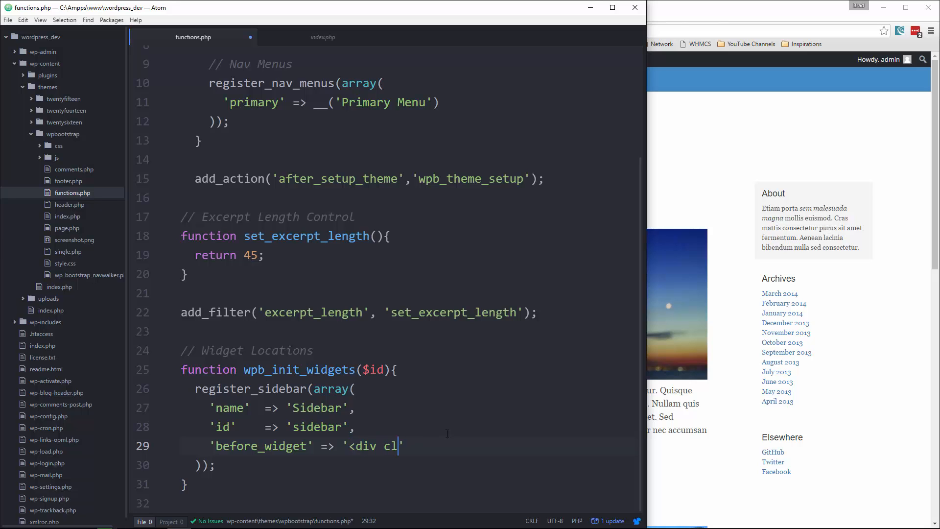
text(ass="si")
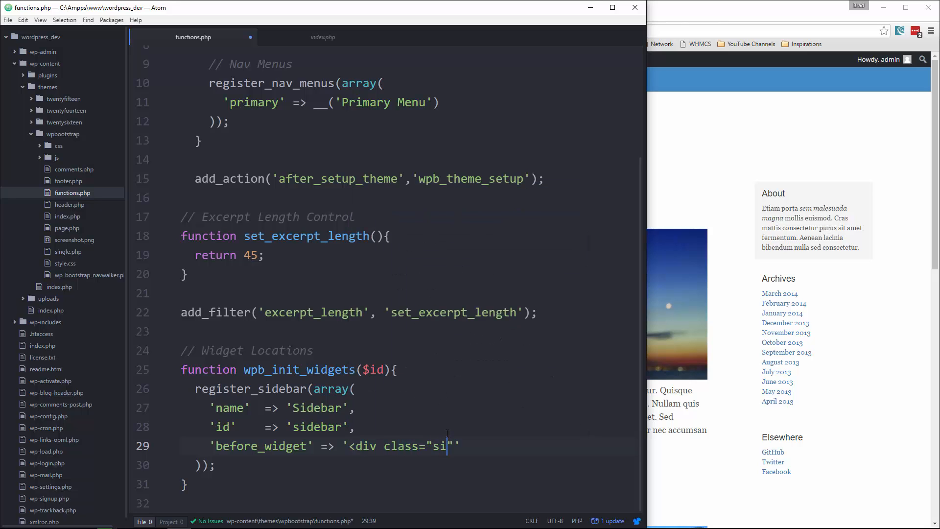
text(debar-mod)
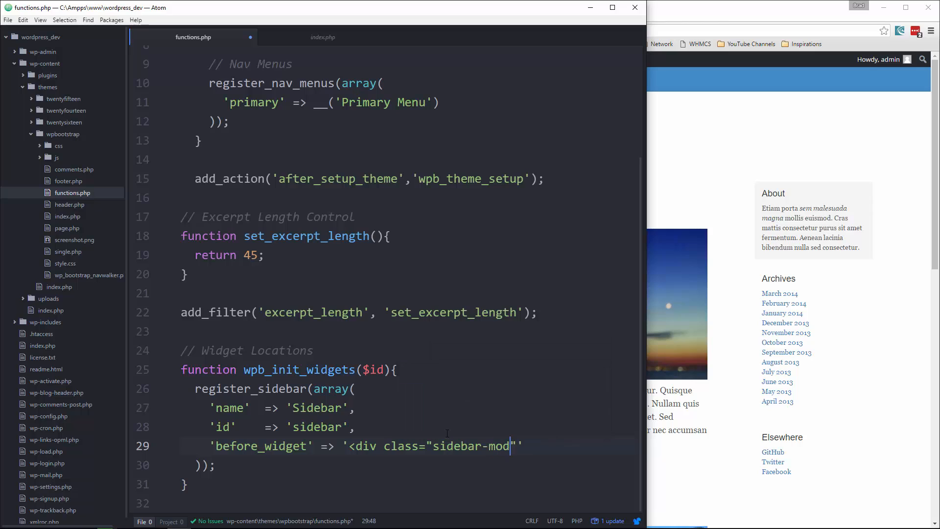
text(ule">)
text('after_widget)
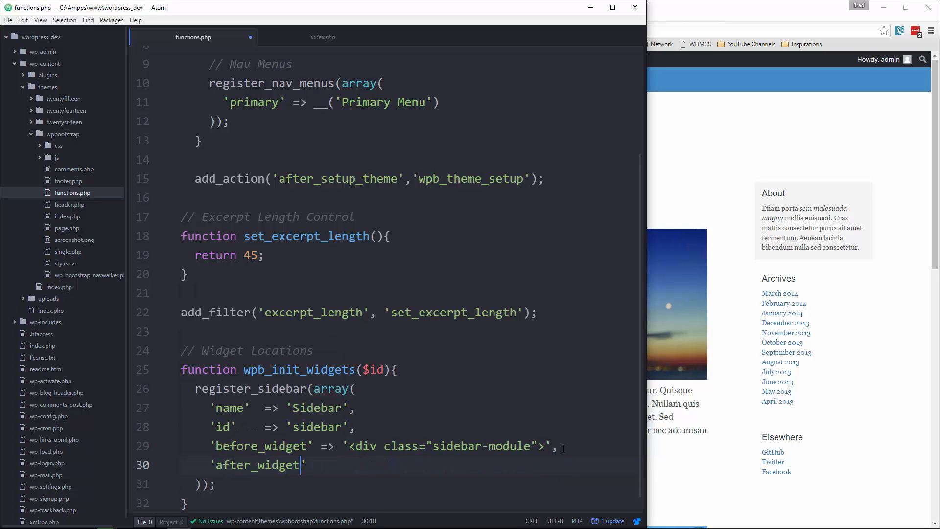
text(=> ')
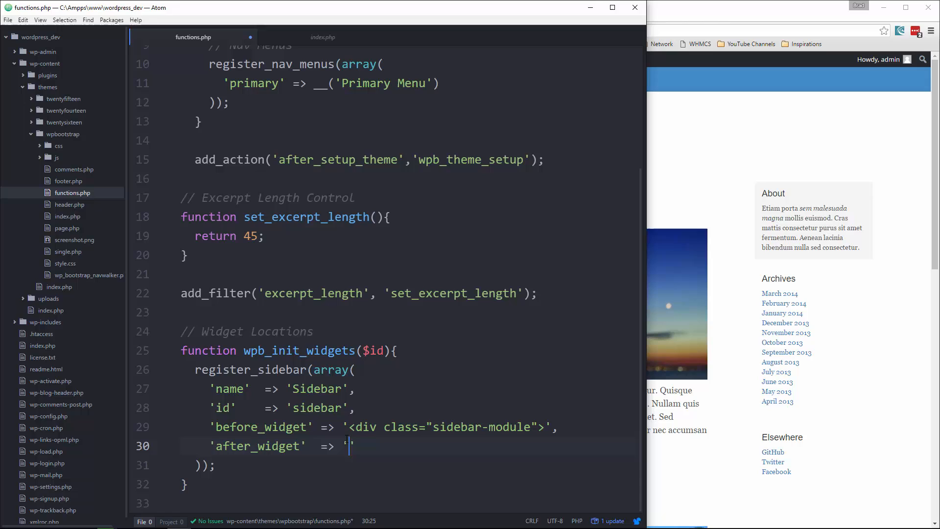
text(</div>)
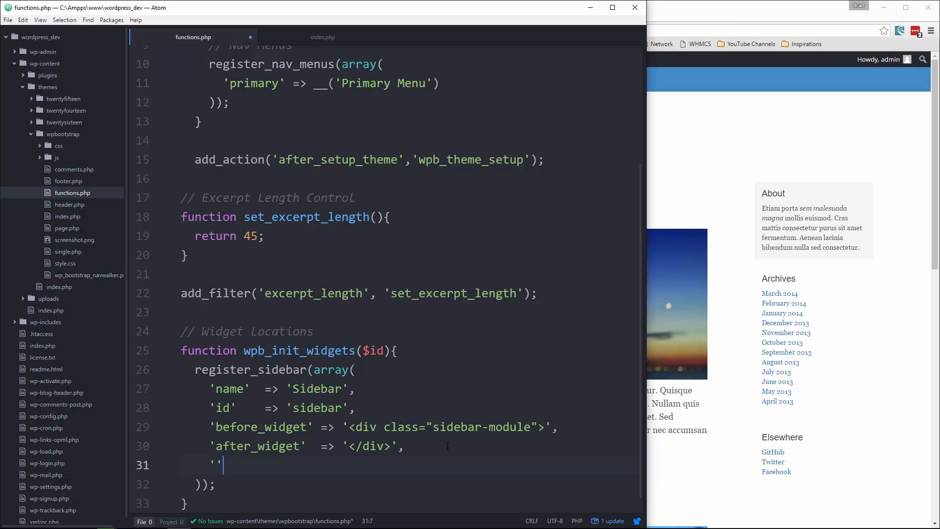
text(before_title)
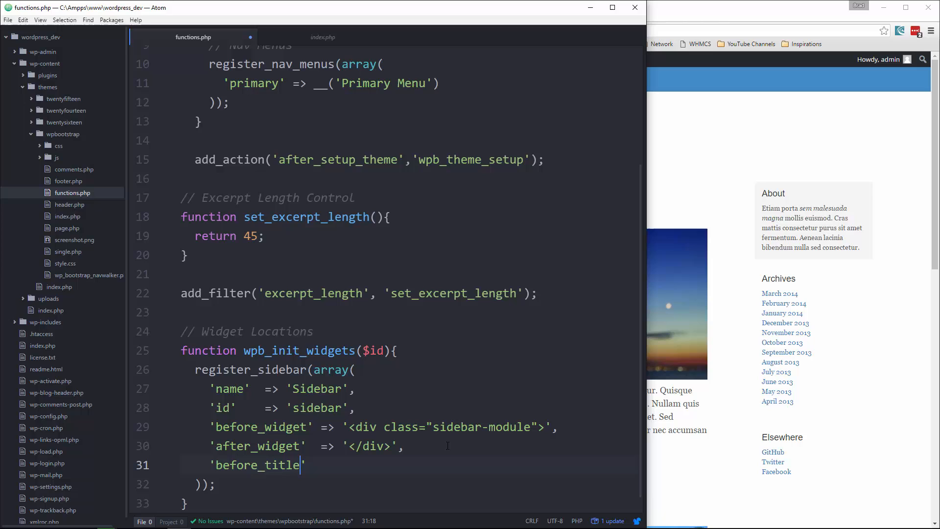
text(=>)
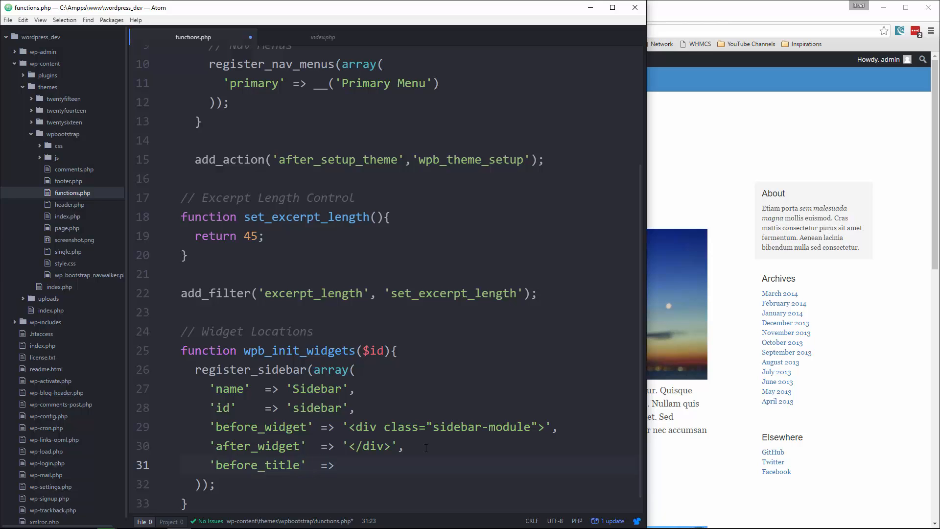
- Set before_title to '<h4>' and after_title to '</h4>', completing the register_sidebar array
click(323, 36)
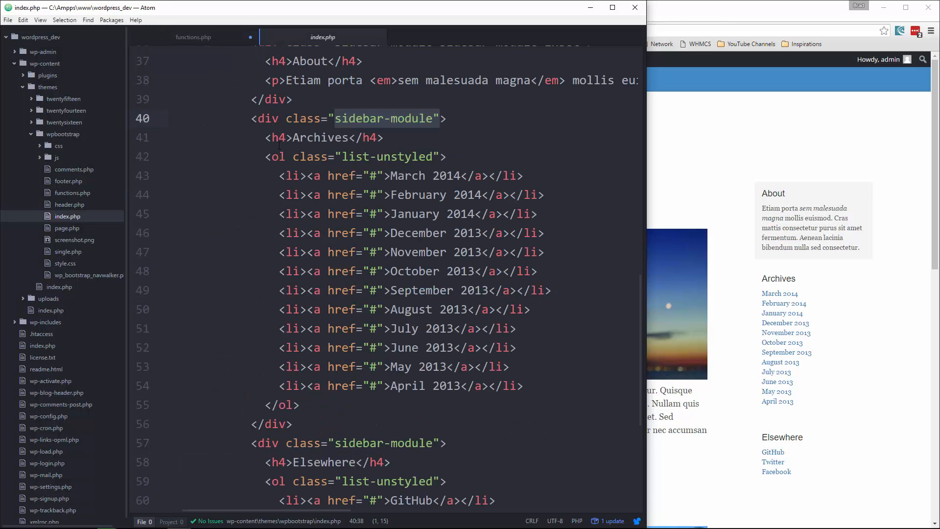
click(192, 36)
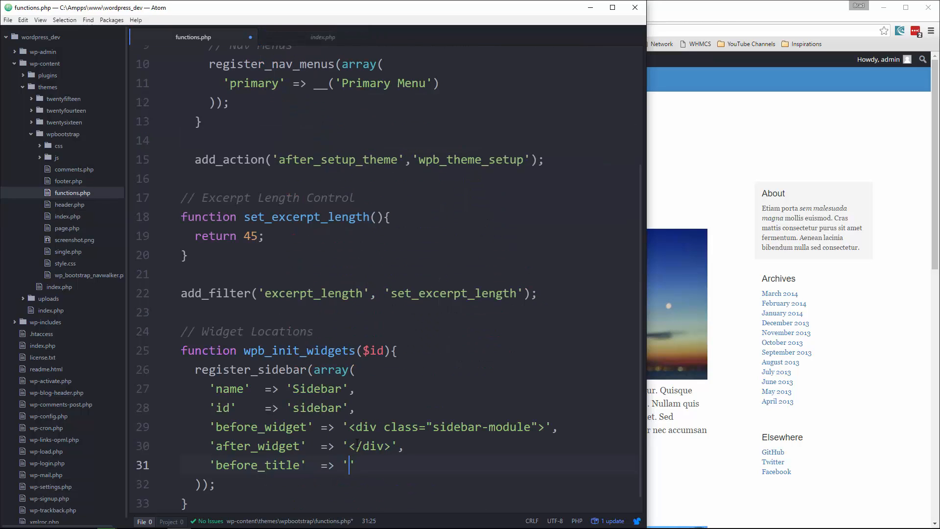
text(<h4>)
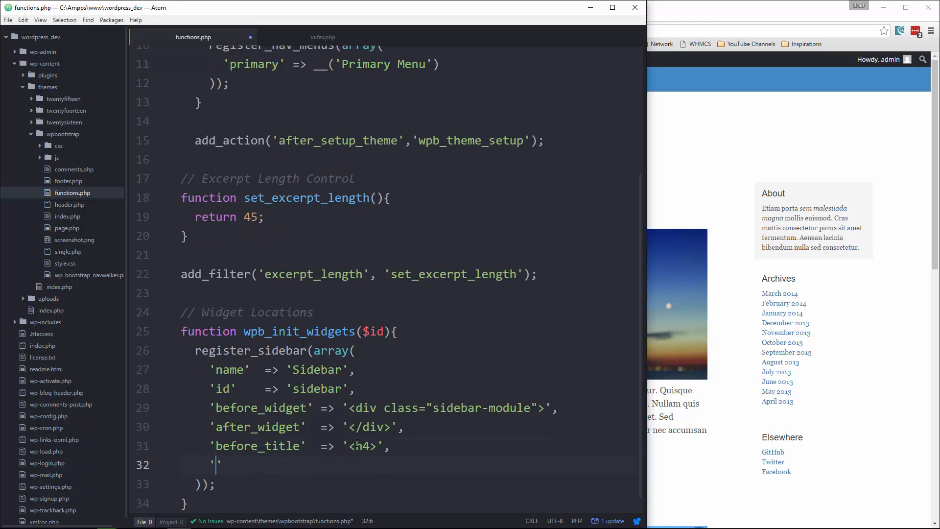
text(afte)
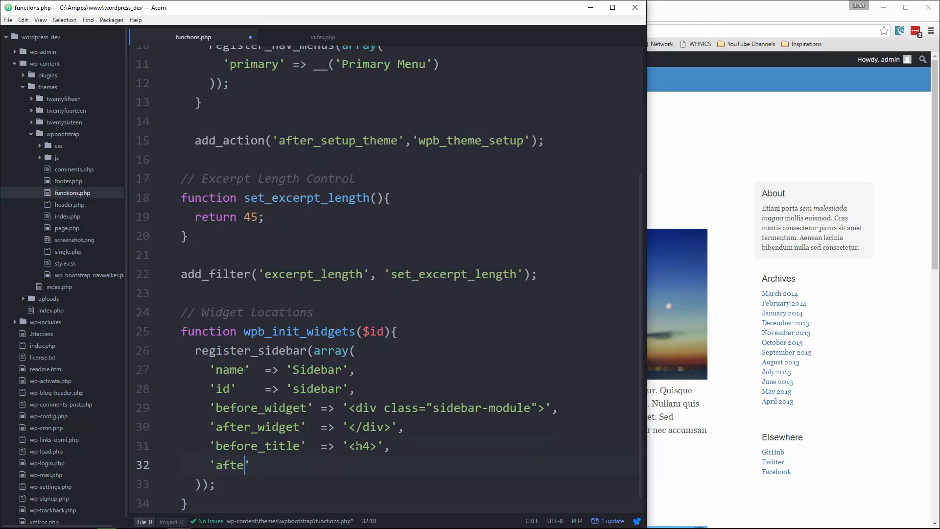
text(r_title)
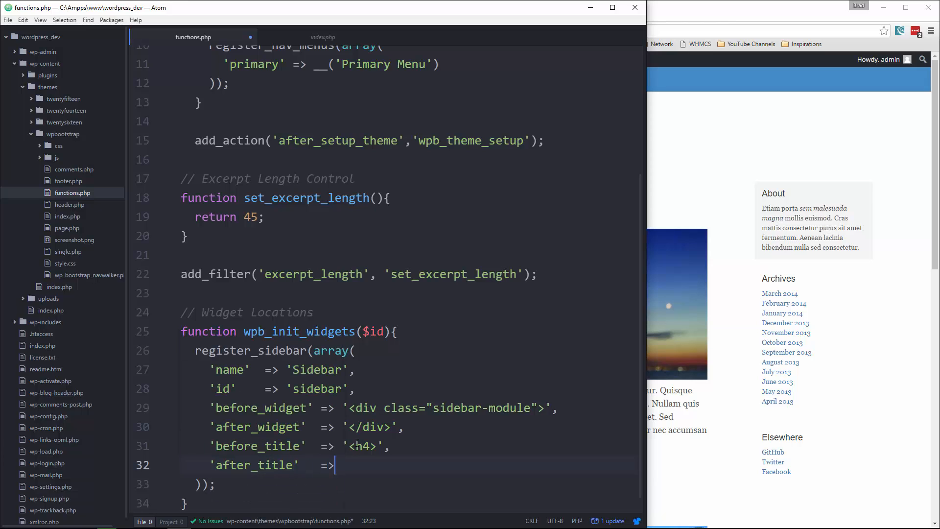
text('</h)
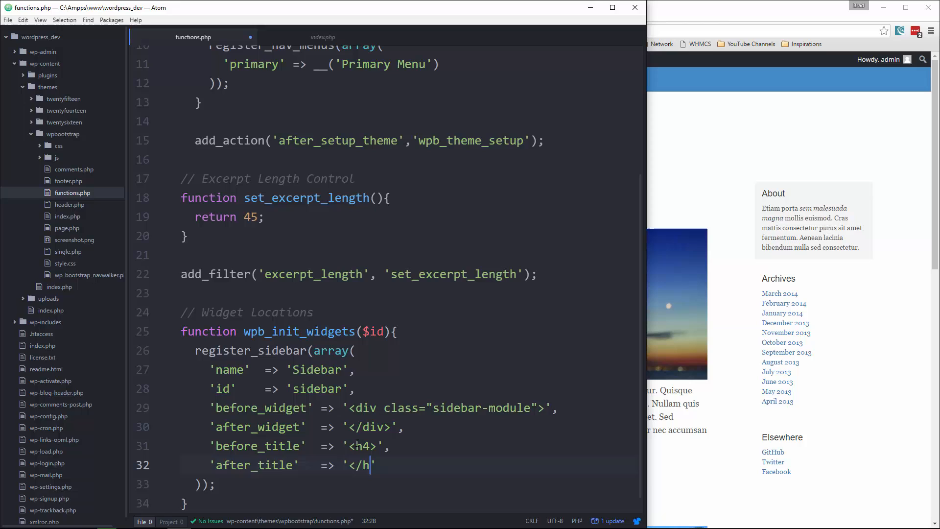
text(4>)
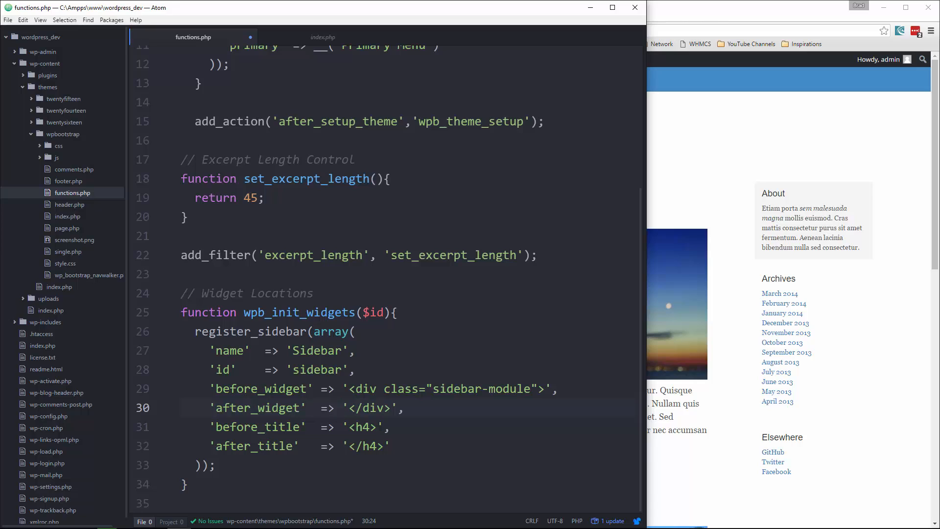
double_click(297, 313)
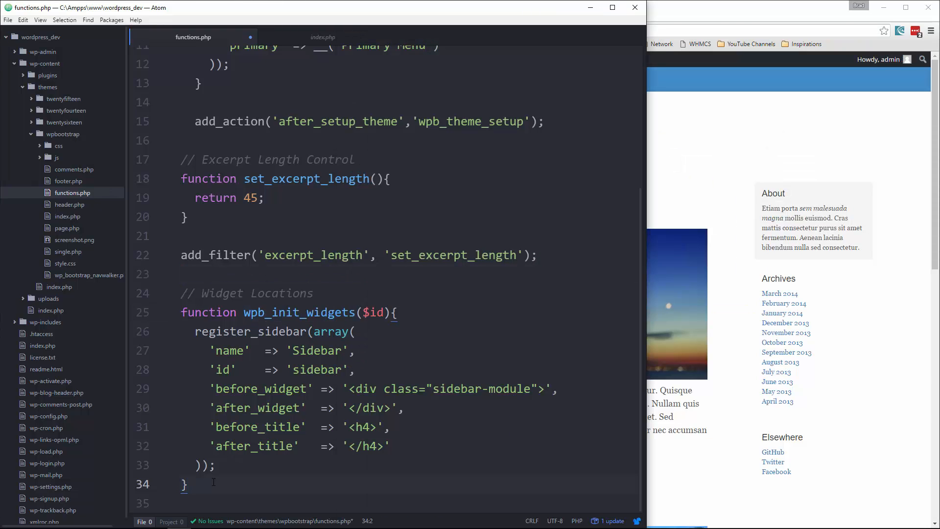
- Add add_action('widgets_init', 'wpb_init_widgets'); after the function and switch to the WordPress admin
text(add_action()
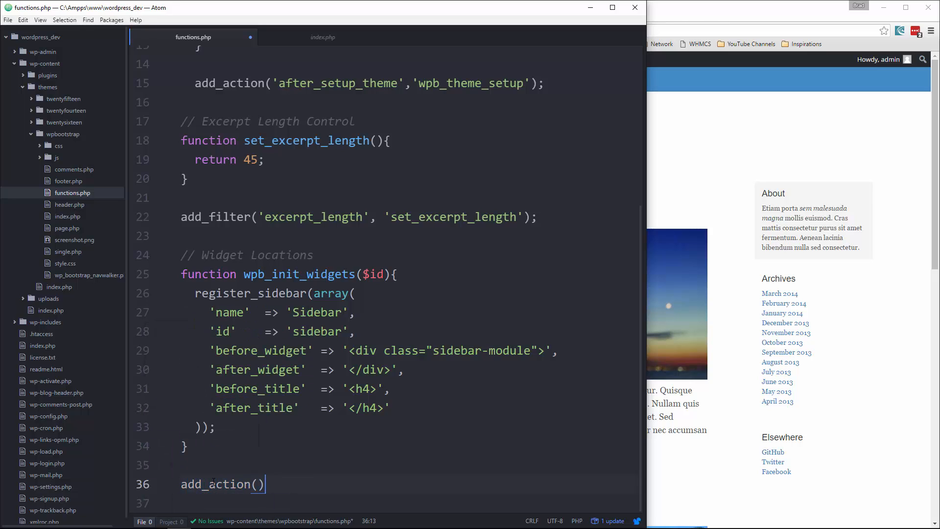
text('';)
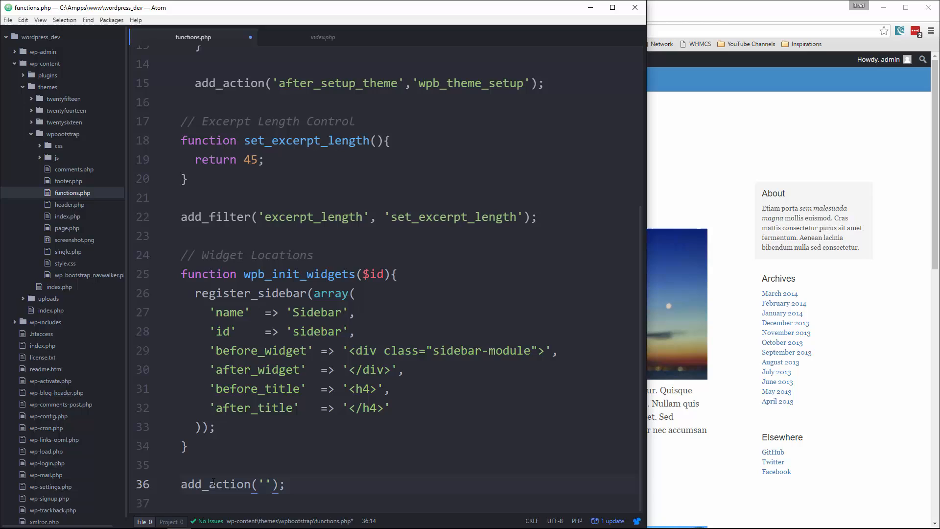
text(widgets_init)
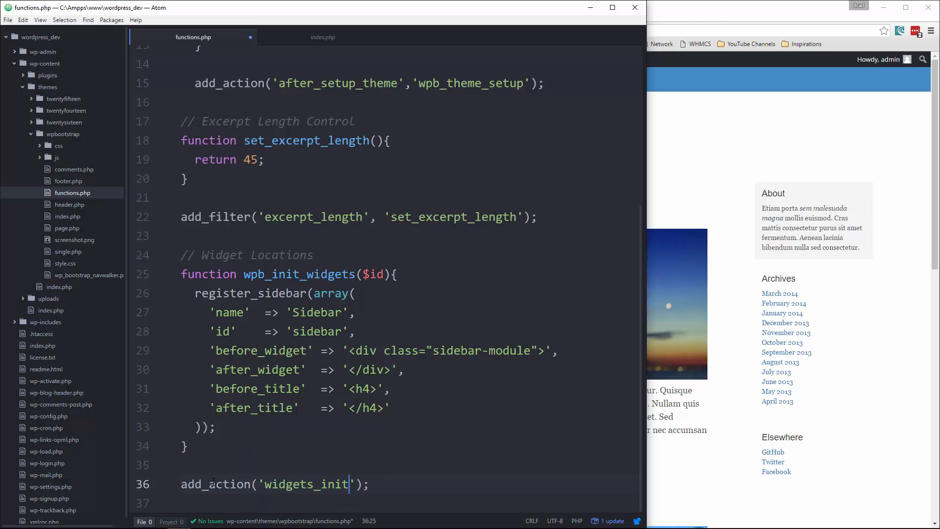
text(, '')
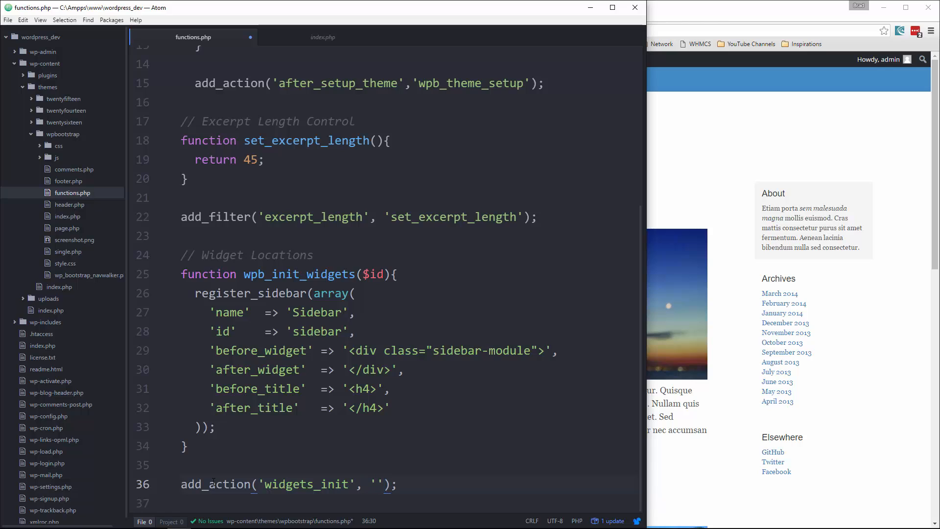
text(wp)
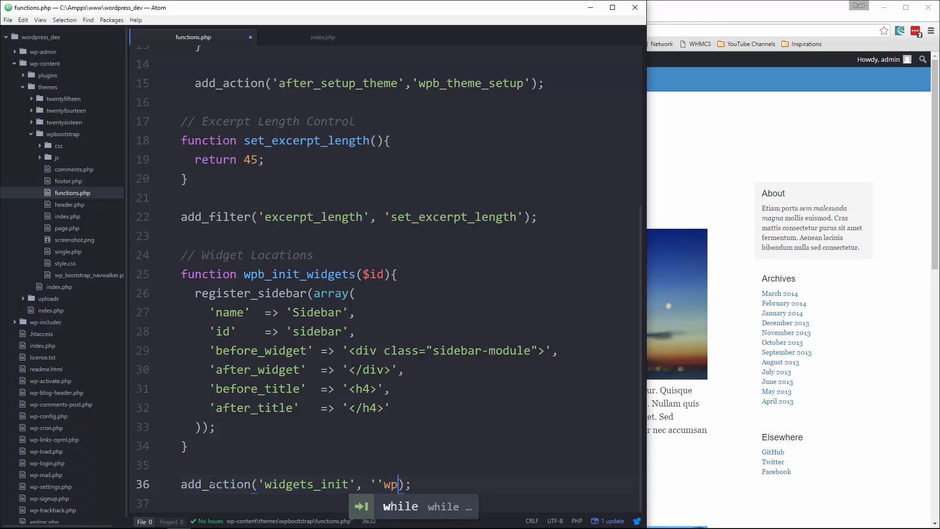
text(b_init_widgets')
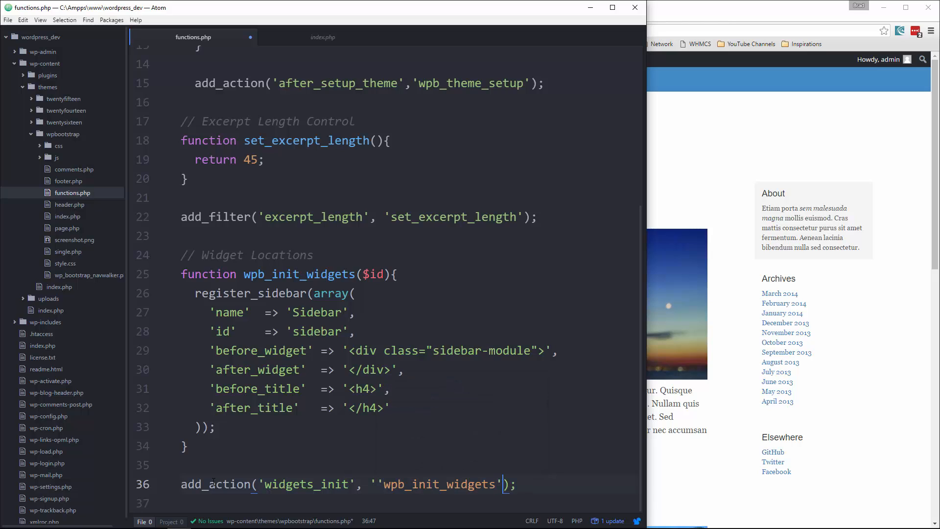
click(383, 484)
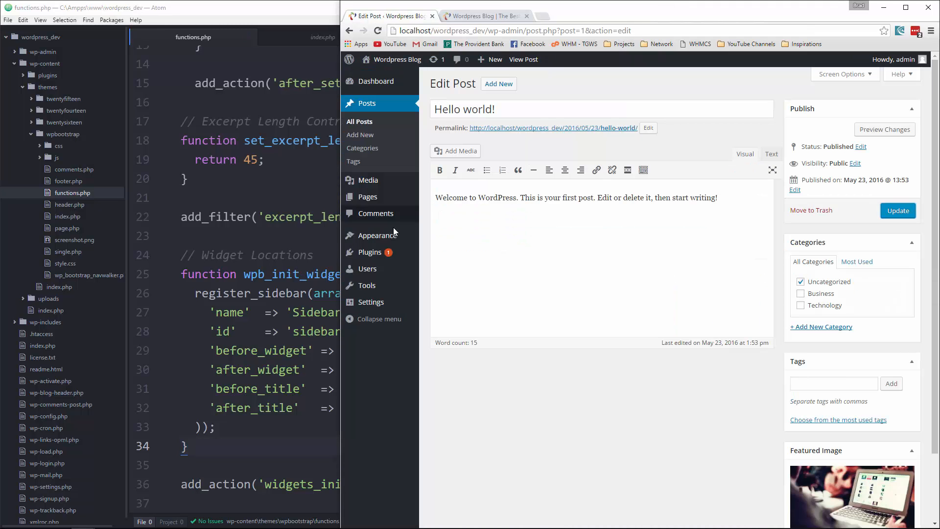
mouse_move(377, 235)
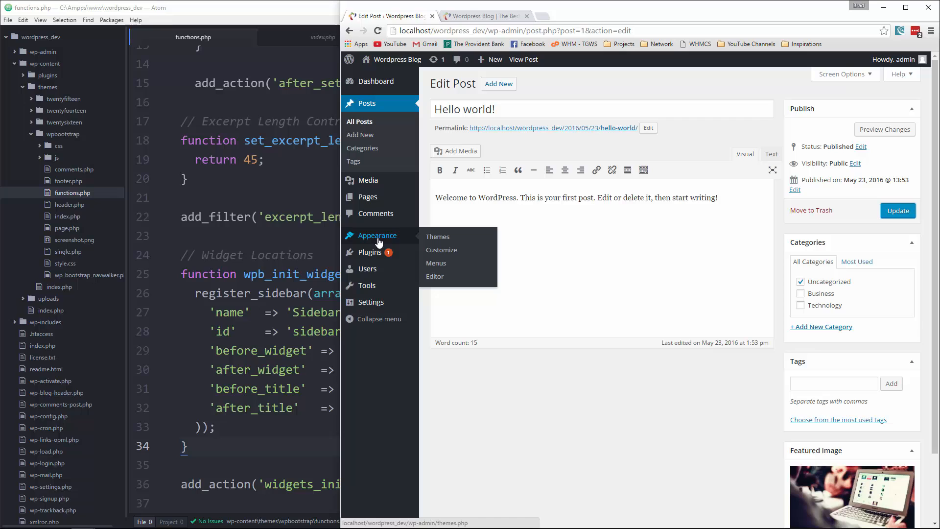
mouse_move(436, 263)
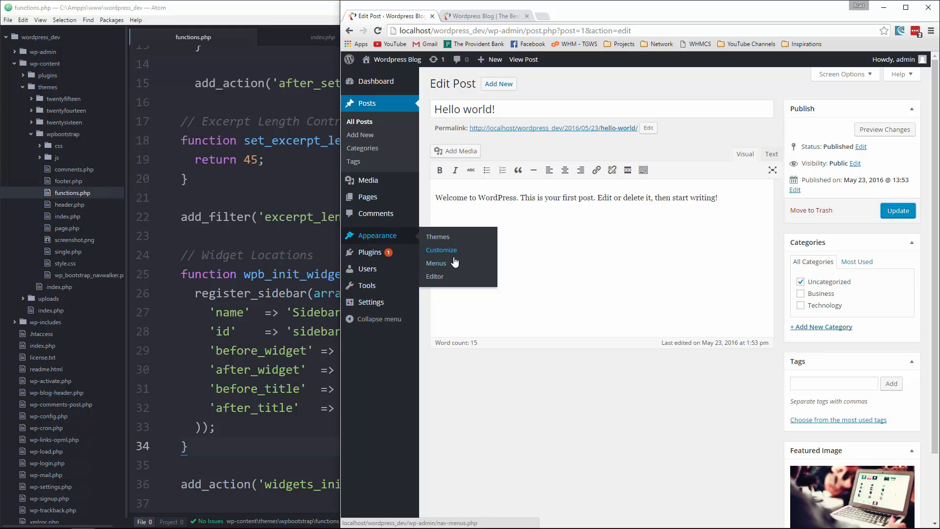
mouse_move(412, 91)
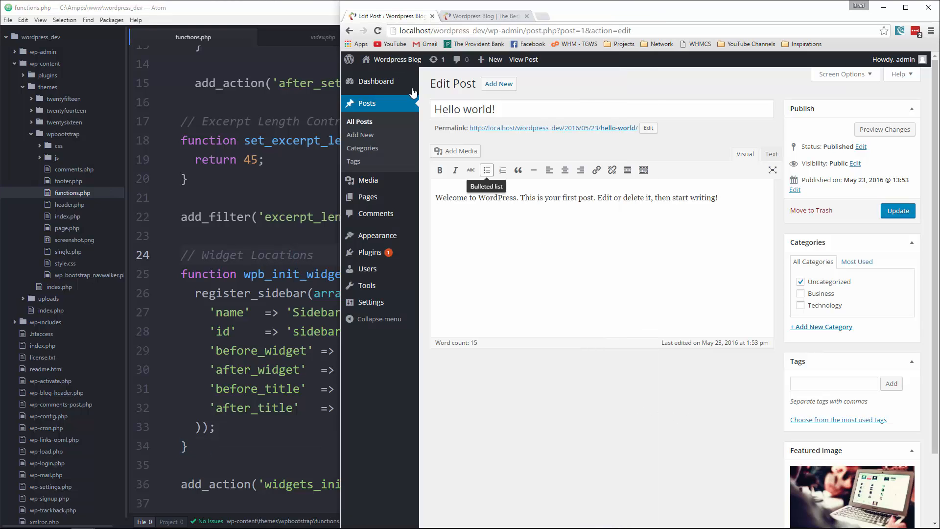
mouse_move(377, 235)
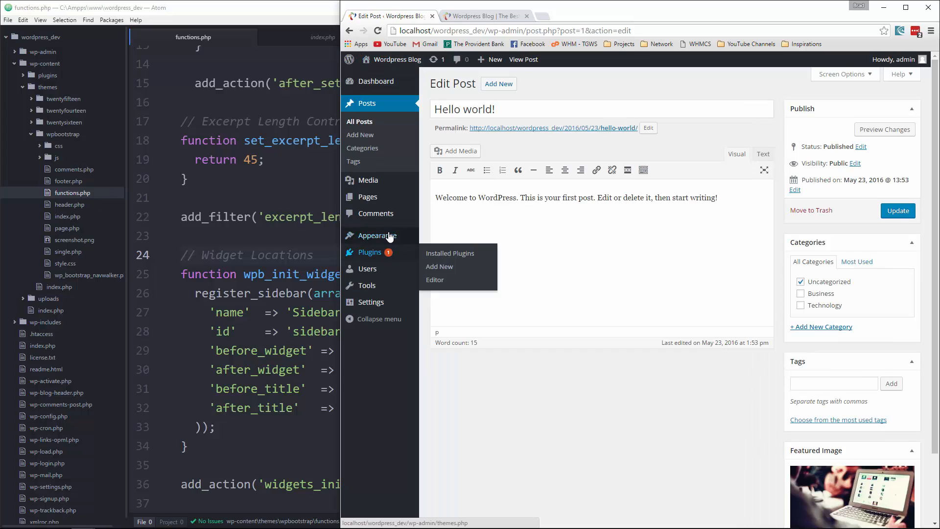
mouse_move(437, 262)
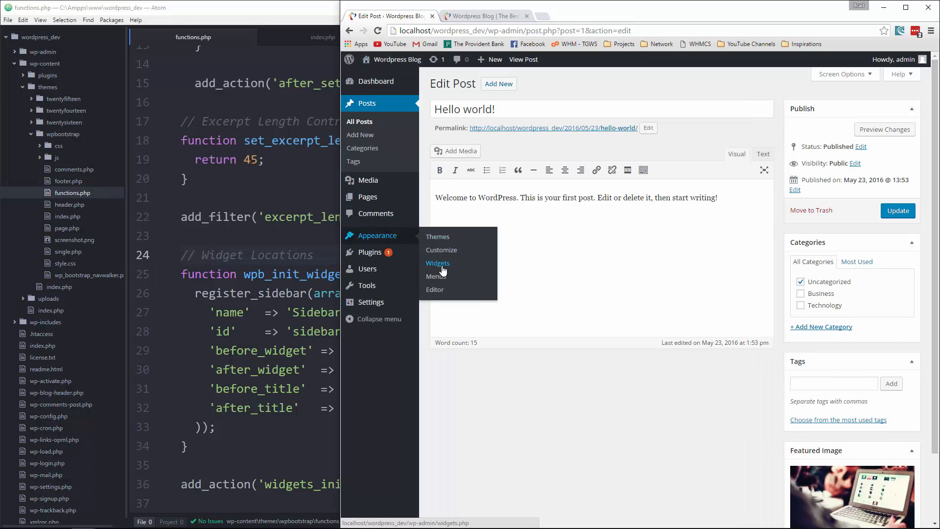
- On the Widgets screen, add a Categories widget titled Categories to the Sidebar area
click(438, 263)
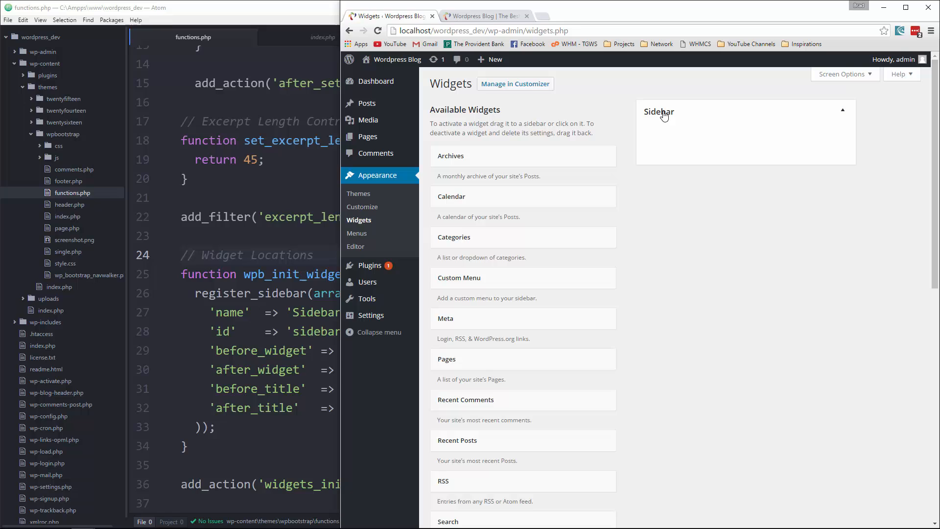
mouse_move(502, 258)
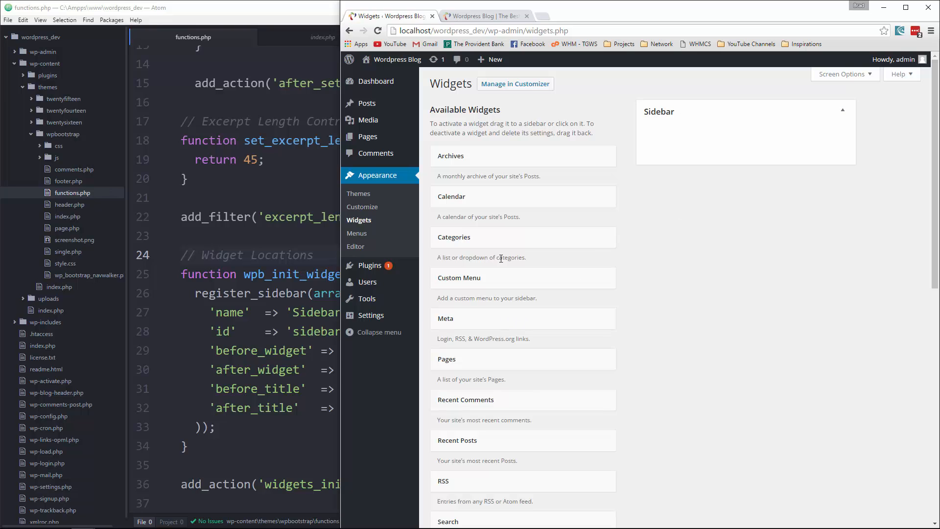
mouse_move(473, 197)
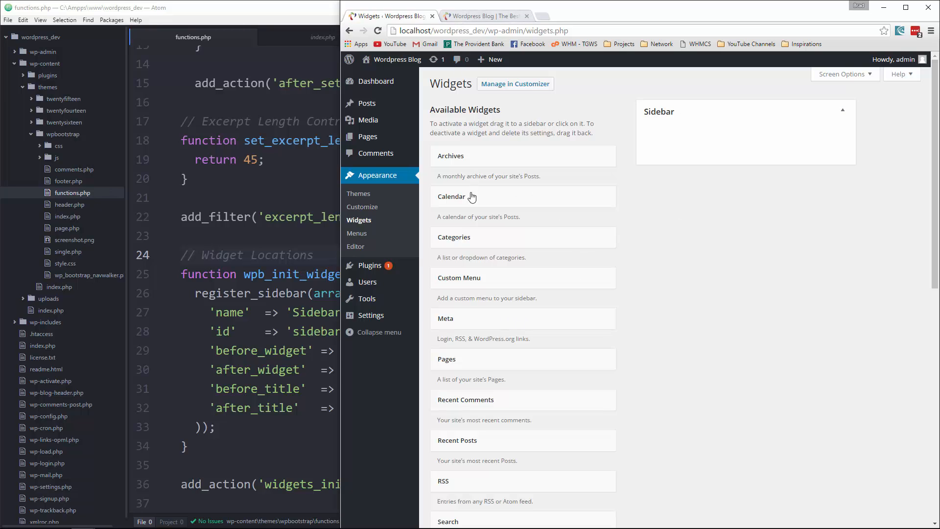
click(454, 237)
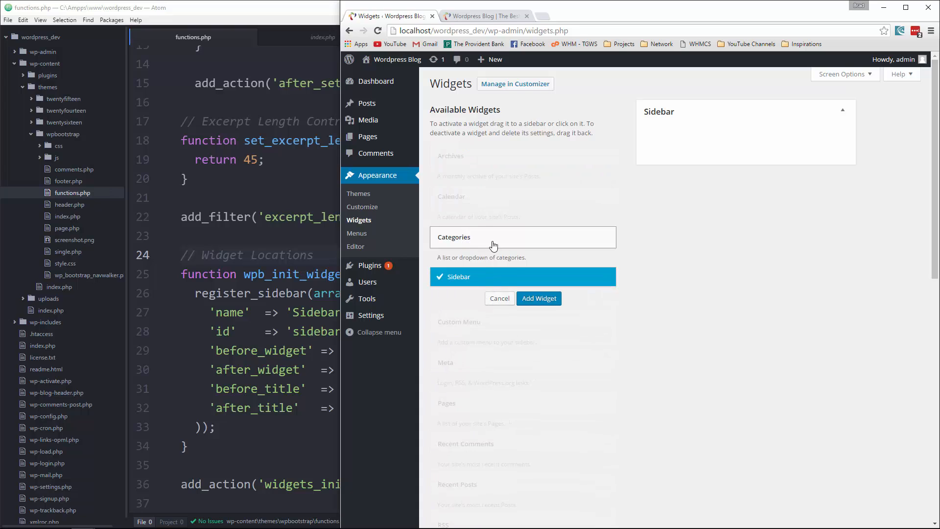
click(538, 298)
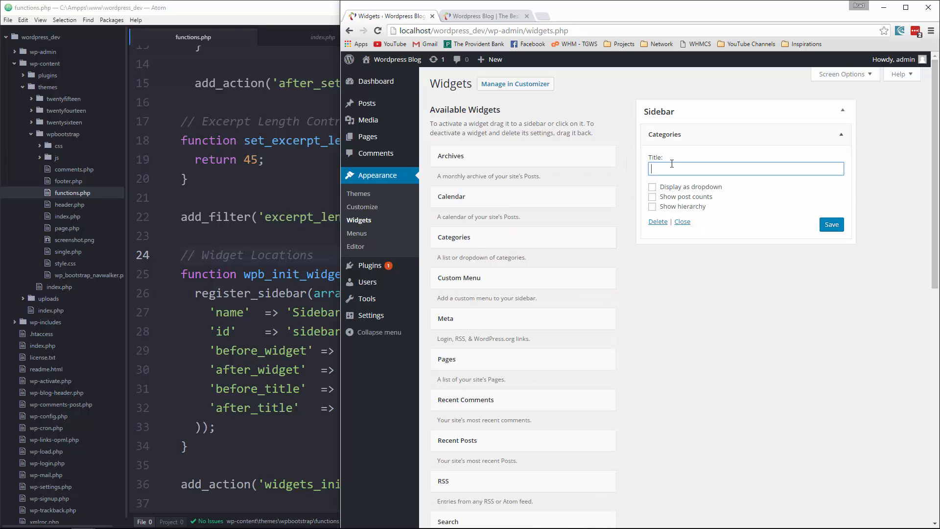
text(Categorie)
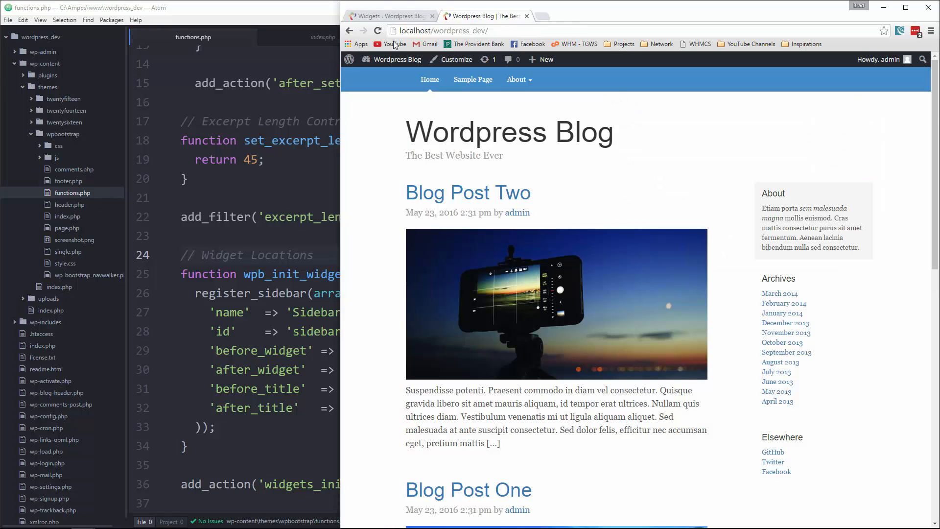
mouse_move(462, 96)
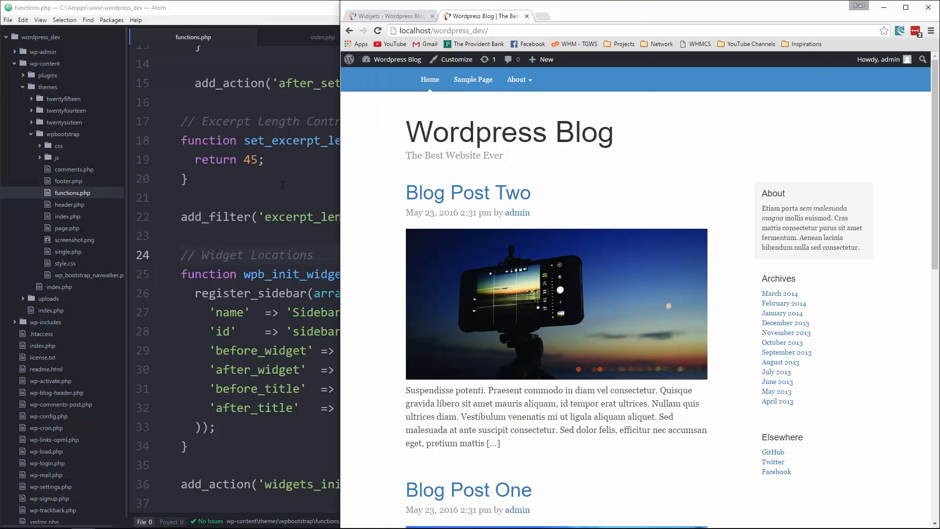
- Return to index.php and remove the hard-coded About and Archives sidebar modules
click(322, 37)
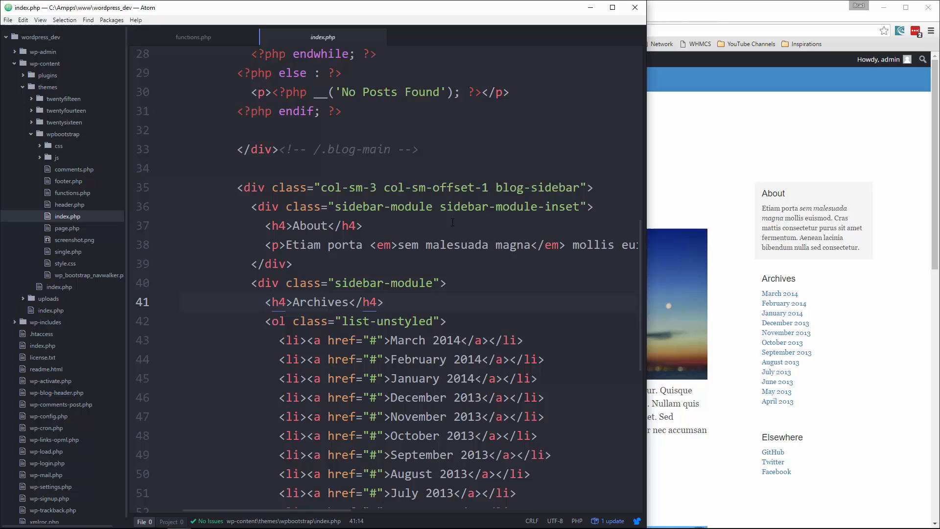
scroll(down, 3)
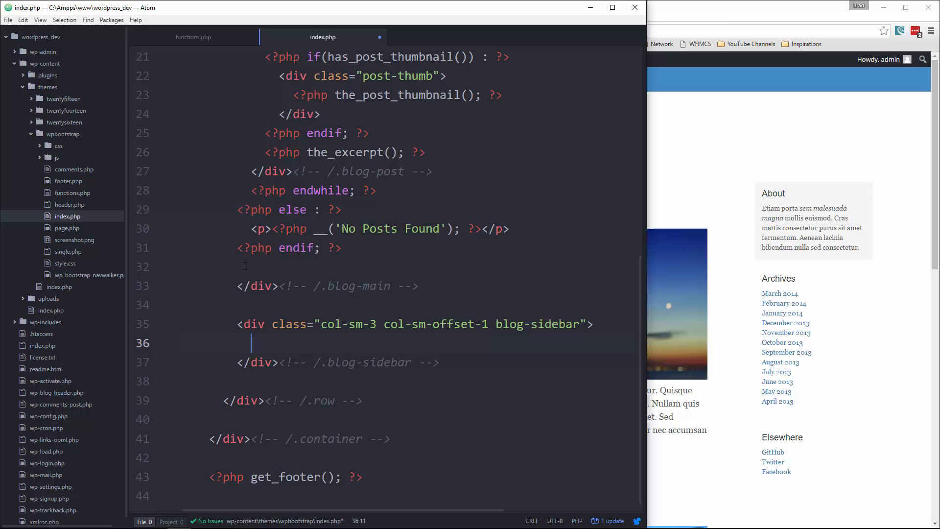
- Write an is_active_sidebar('sidebar') condition with a matching <?php endif; ?> in the blog-sidebar div
text(<?php)
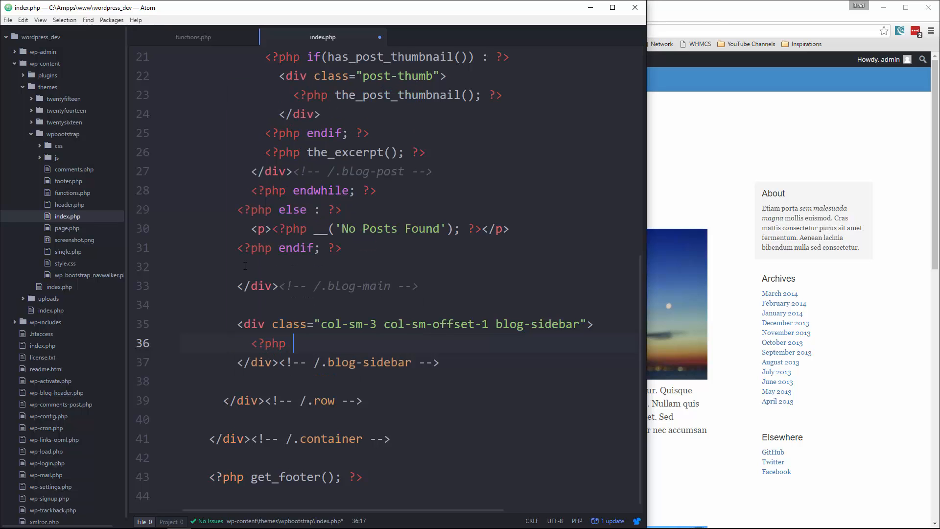
text(is_)
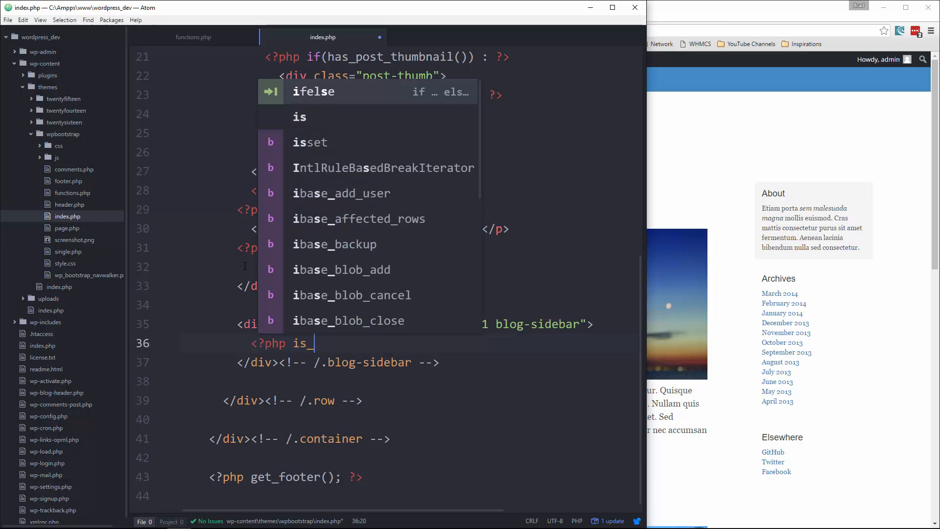
text(sidebar)
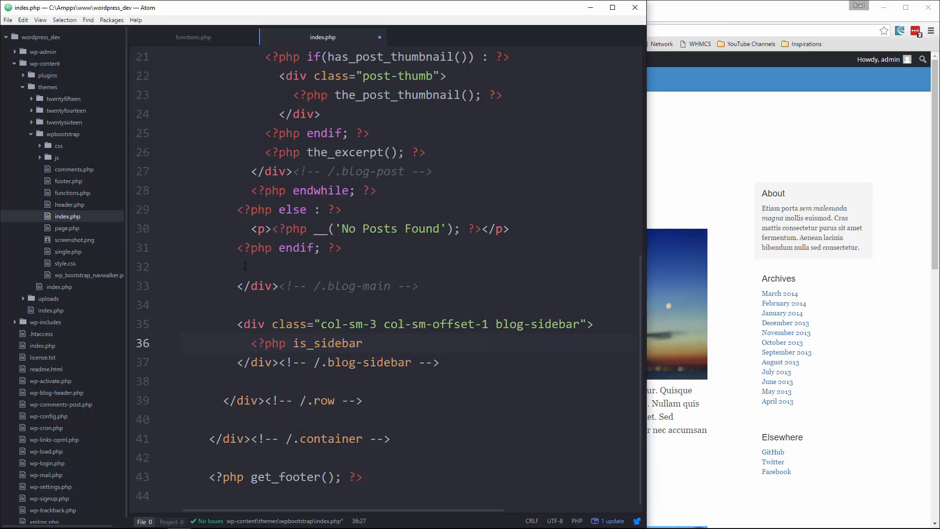
text(())
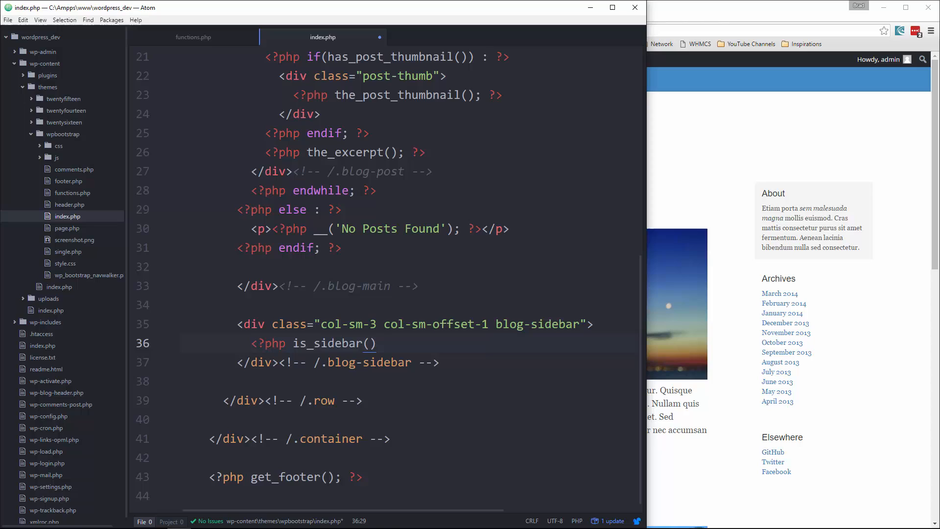
click(312, 342)
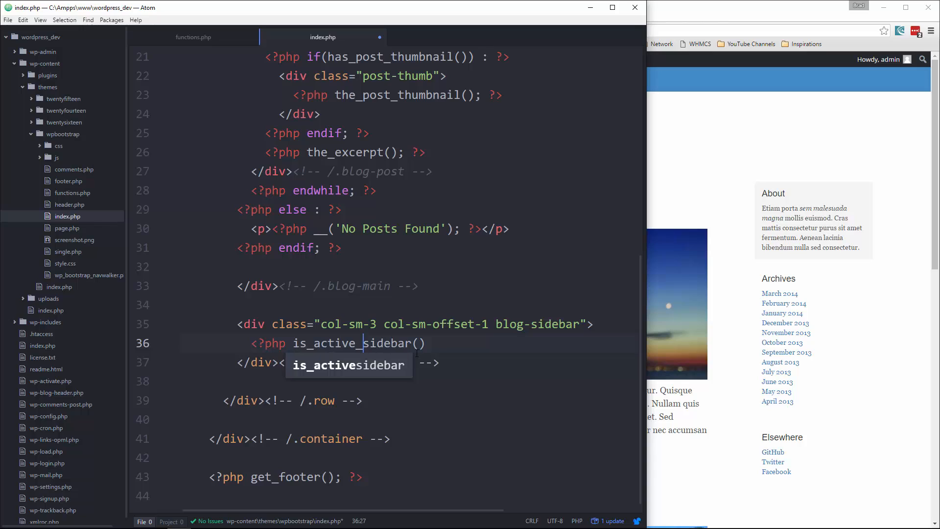
text('')
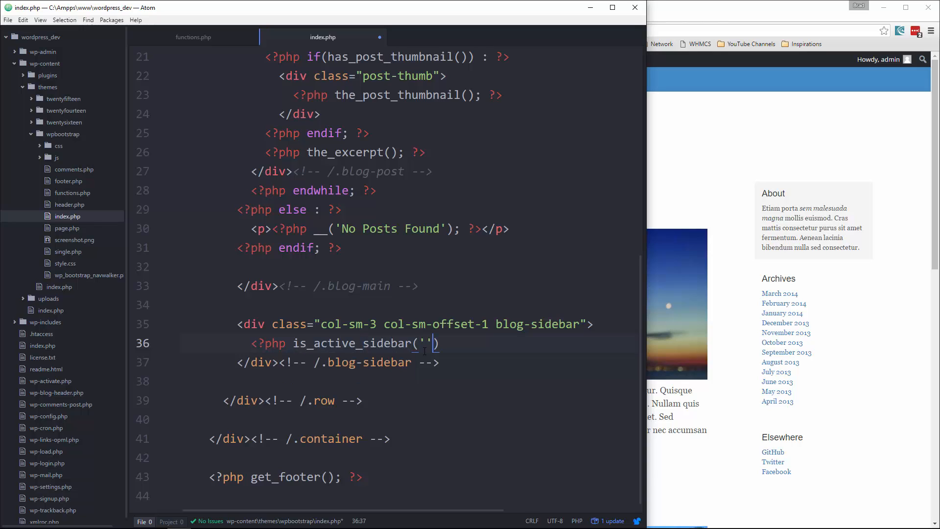
text(sidebar)
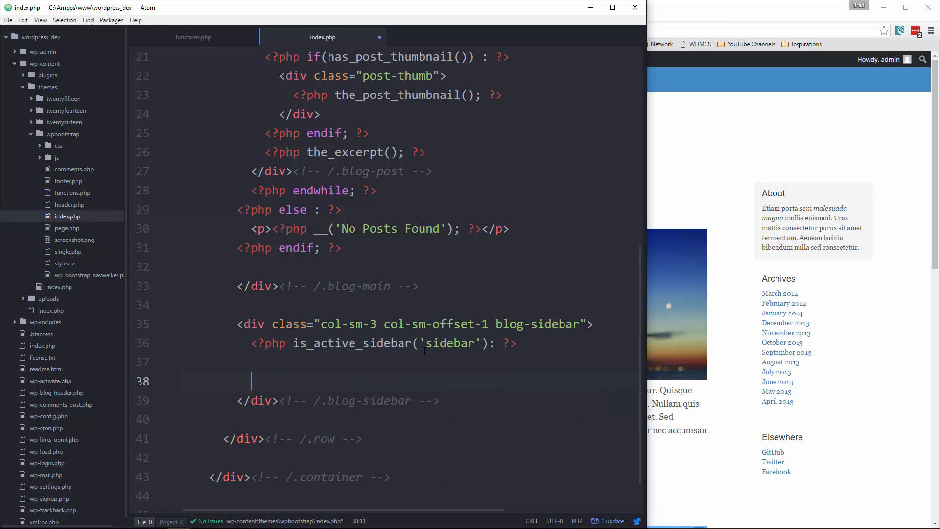
text(<?php endi)
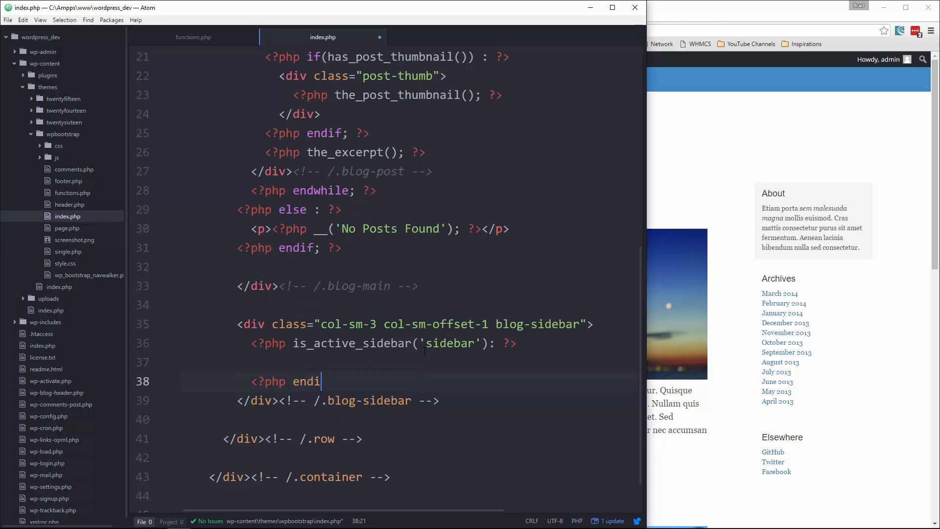
text(f; ?>)
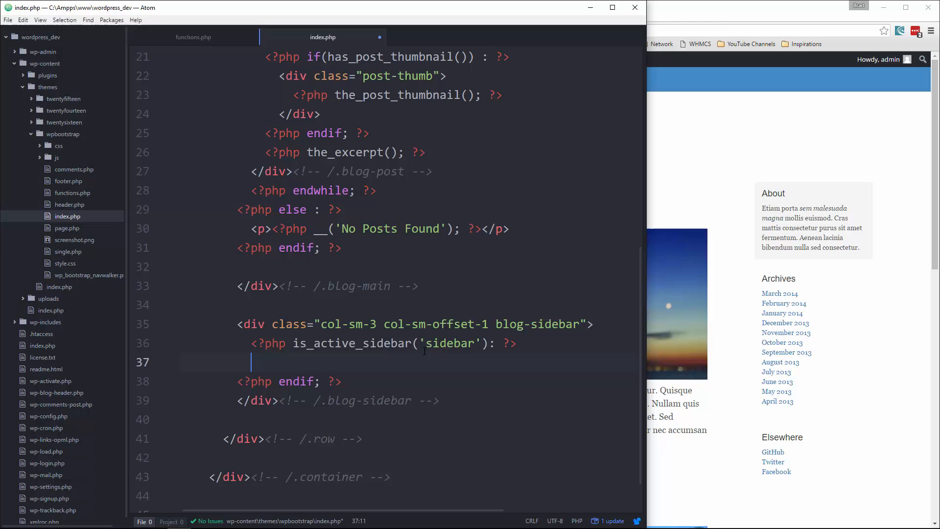
- Call dynamic_sidebar('sidebar') inside the block and reload the blog, which shows a line-36 error
text(<?php)
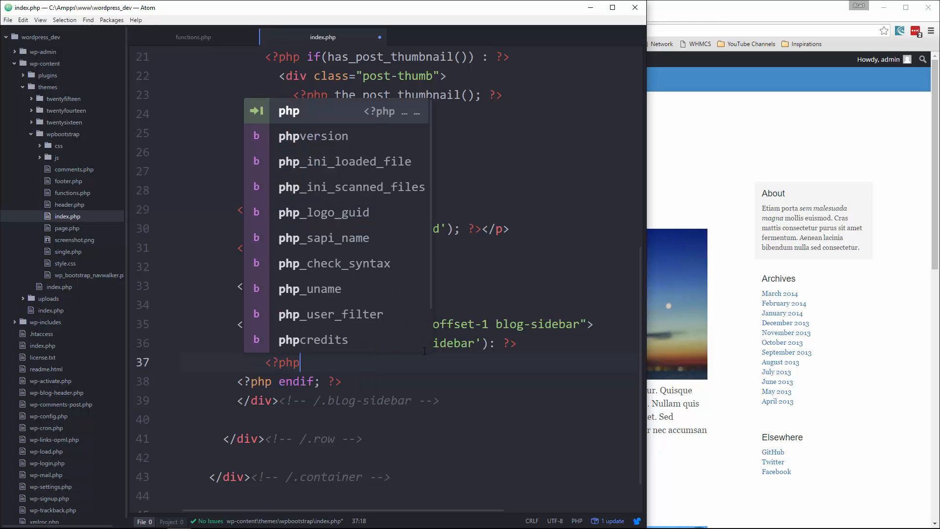
text(dyn)
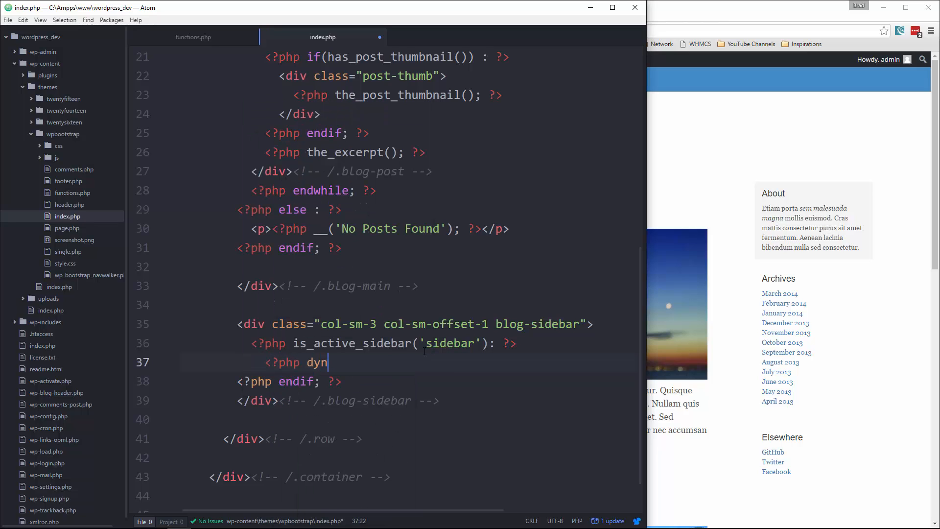
text(amic_side)
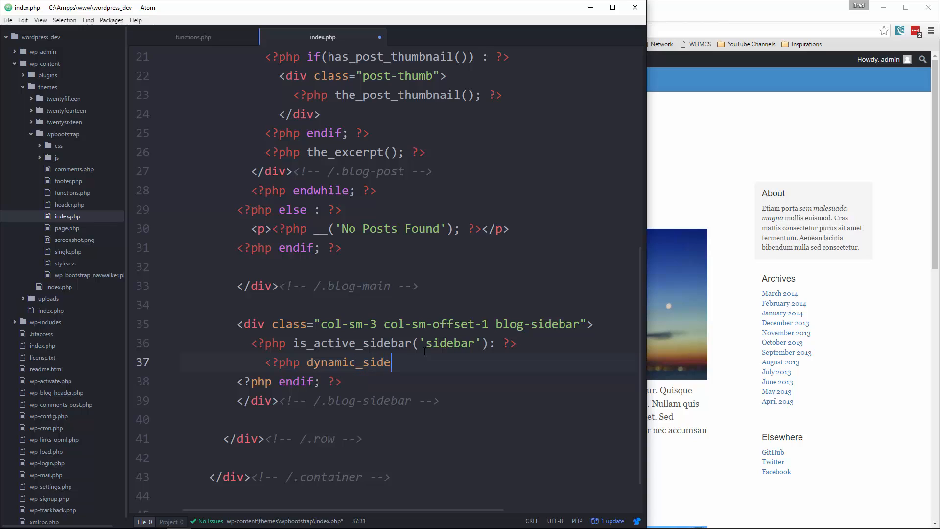
text(bar();)
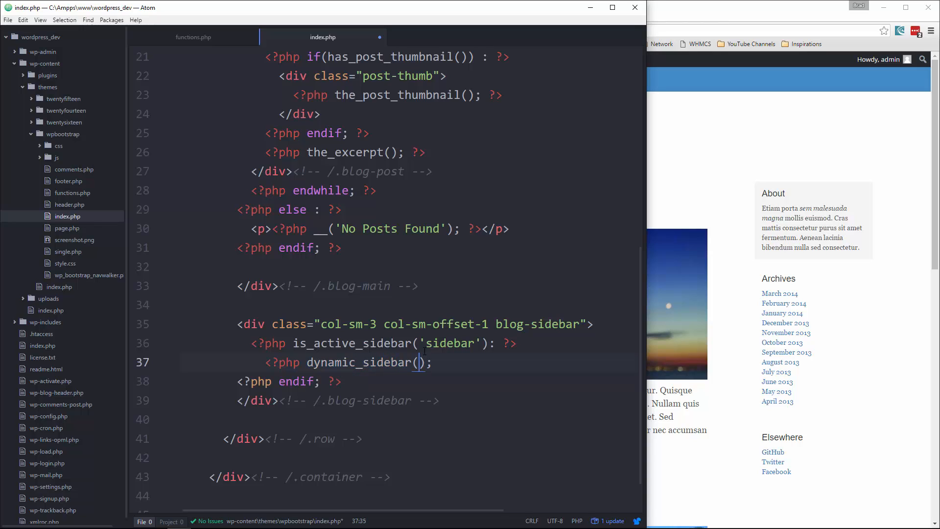
text('sidebar)
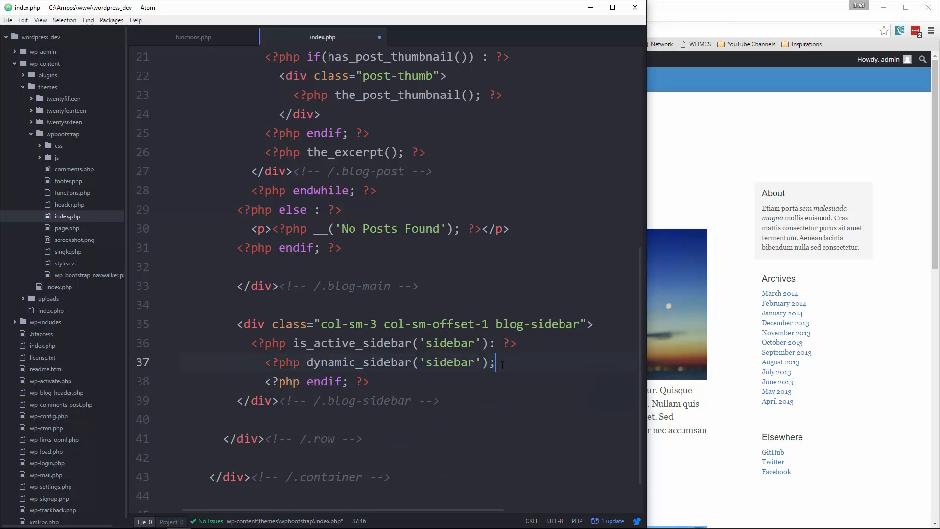
text(?>)
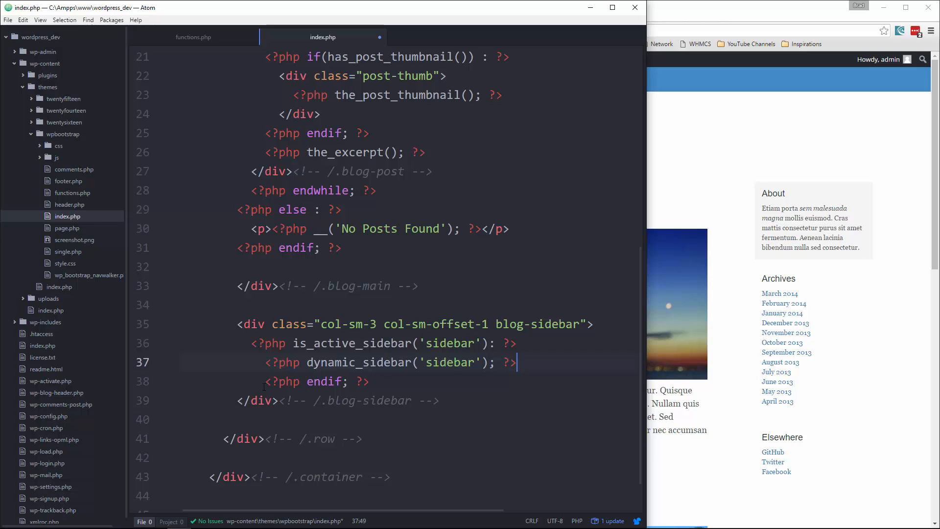
click(385, 286)
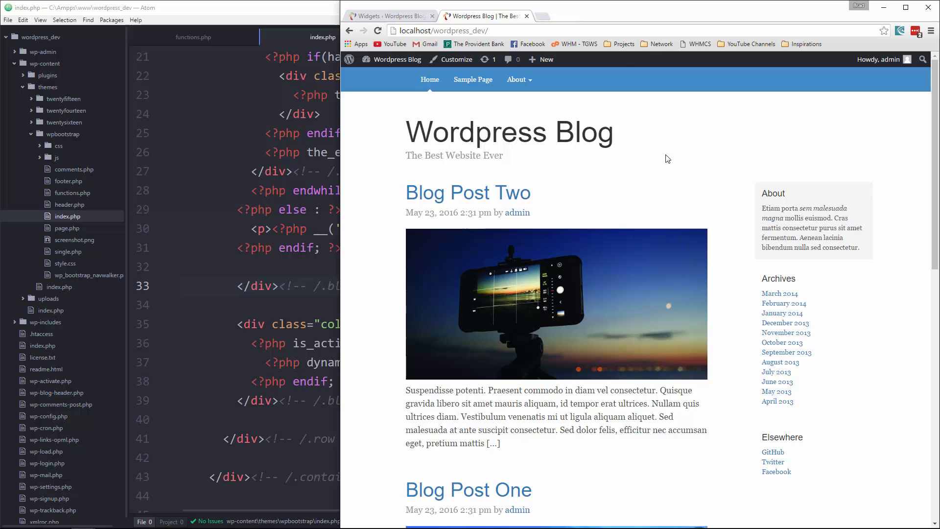
click(377, 30)
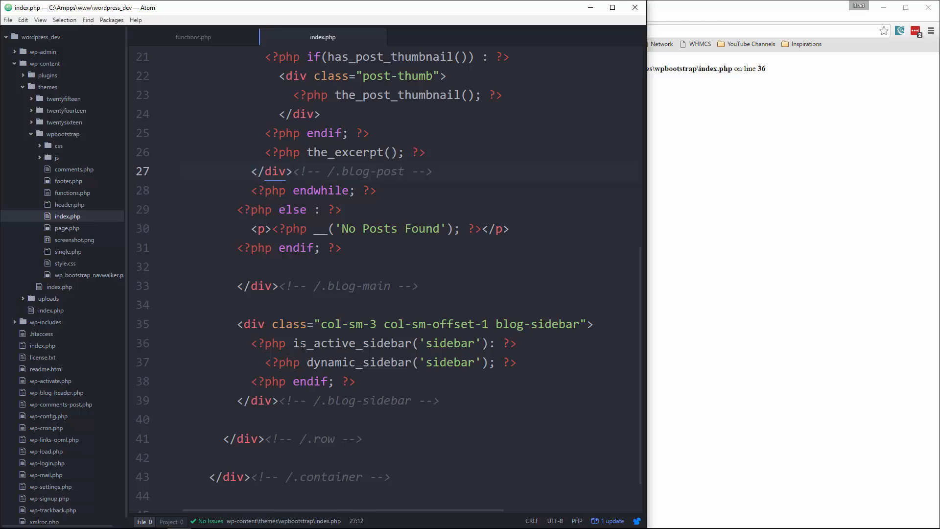
- Wrap the condition in if( so the blog reloads with the Categories widget in the sidebar
text(if(is_a)
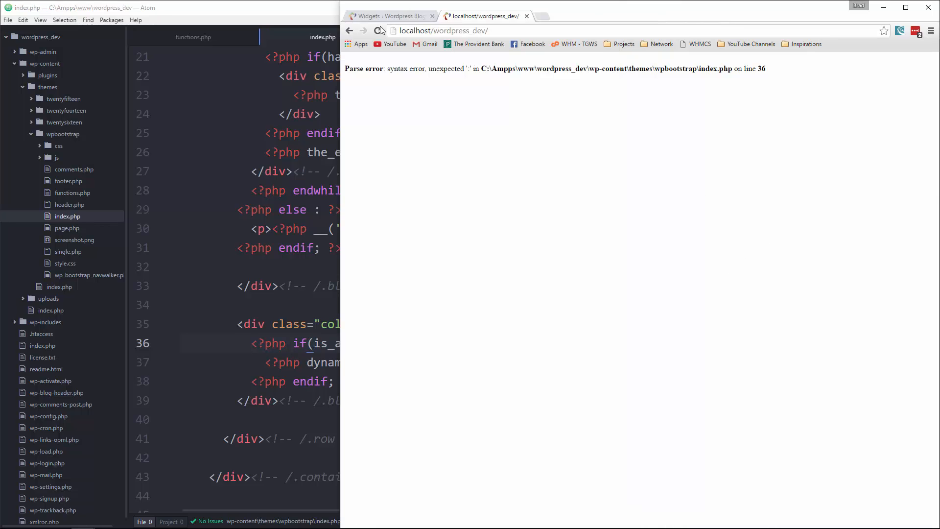
click(377, 30)
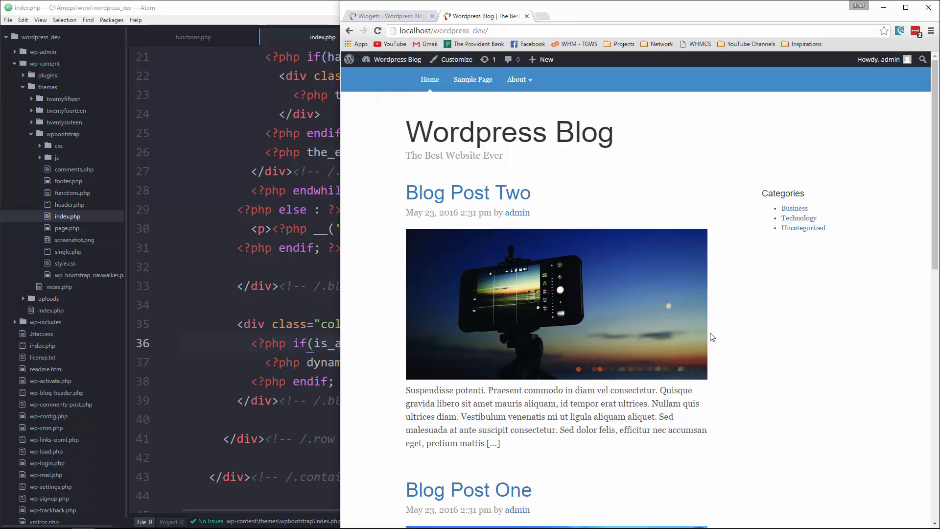
mouse_move(778, 205)
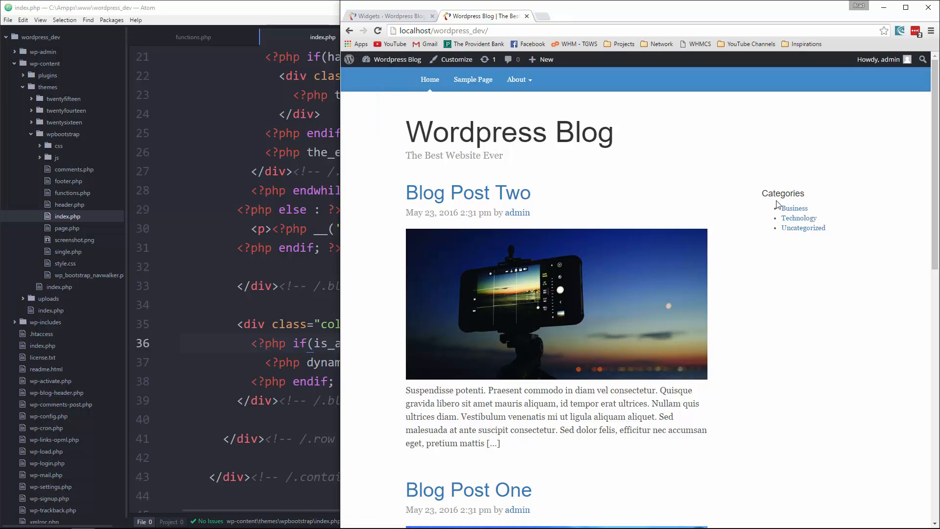
mouse_move(797, 190)
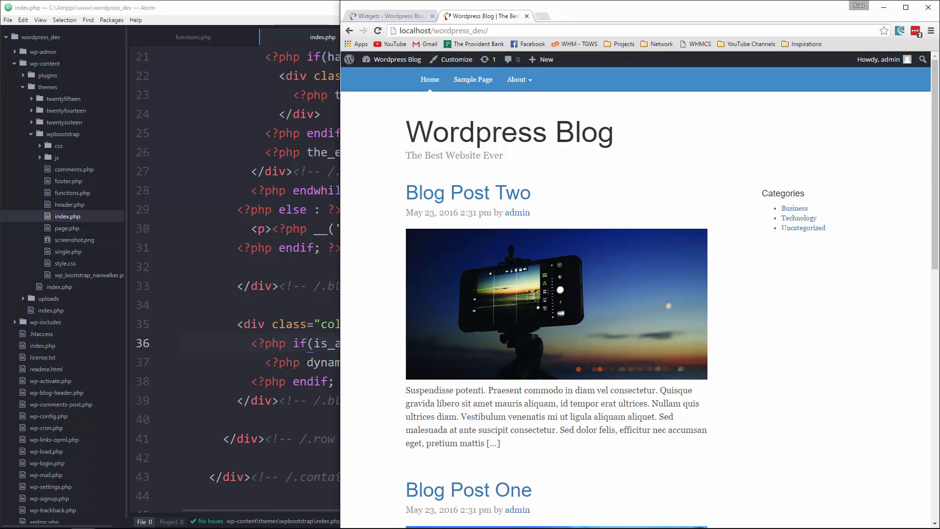
click(387, 15)
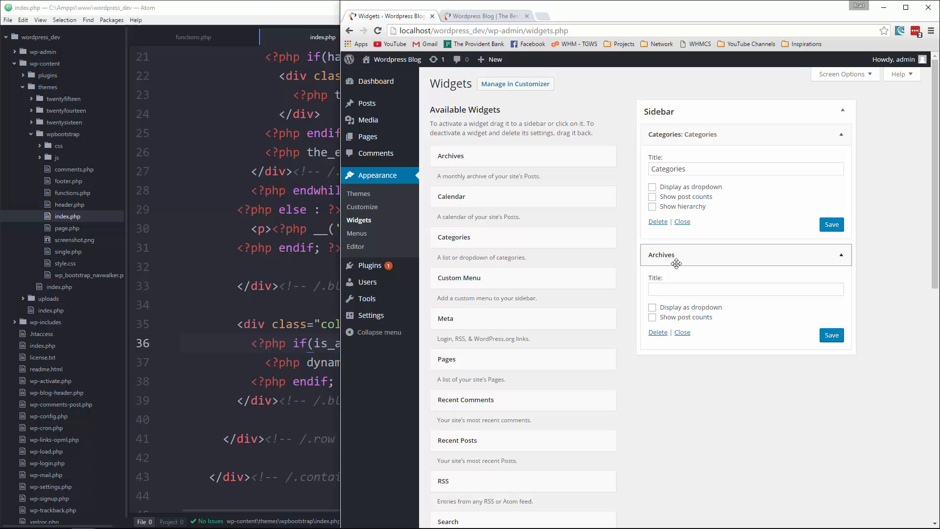
- Finish the Archives widget title, then view Blog Post Two showing the old static sidebar
text(Archives)
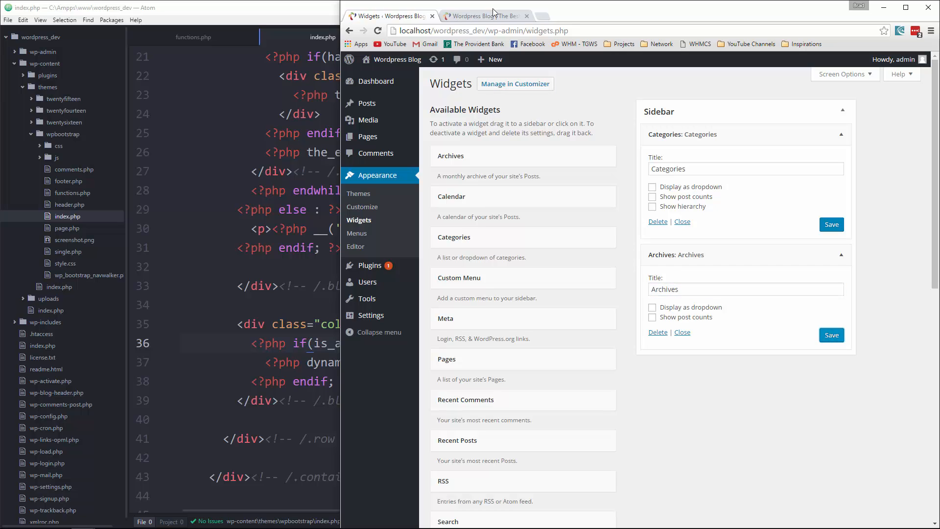
click(484, 16)
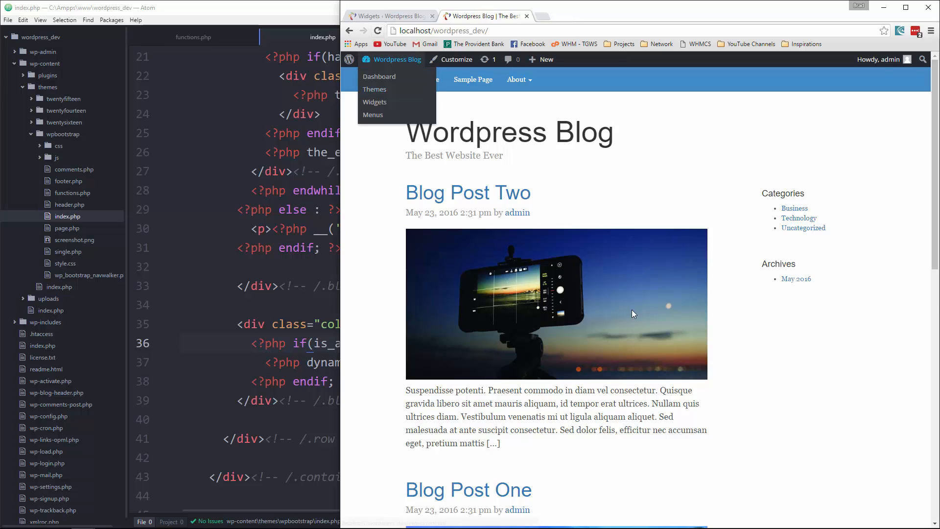
click(633, 313)
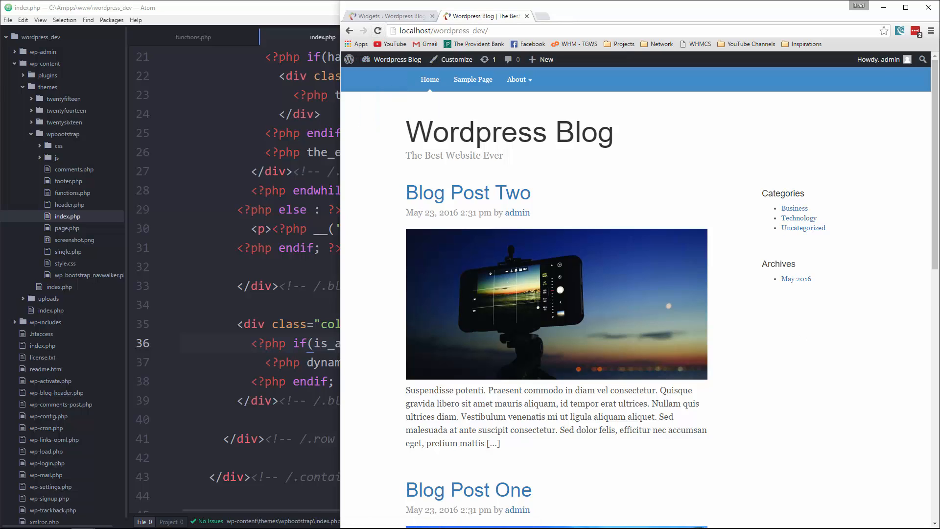
mouse_move(453, 159)
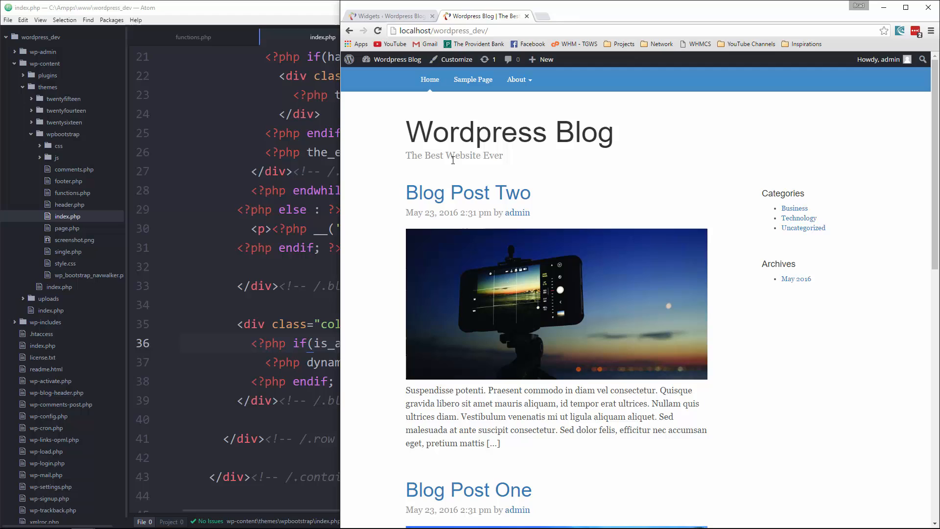
click(467, 192)
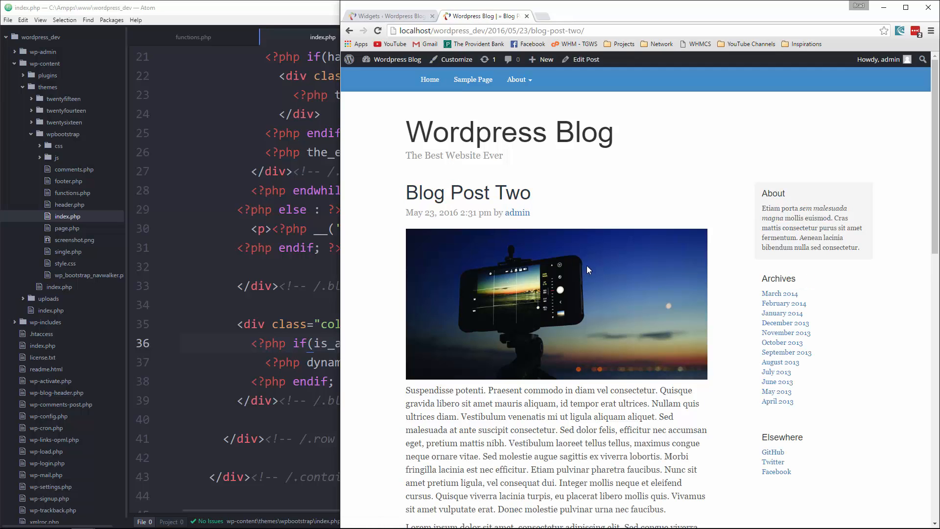
mouse_move(832, 165)
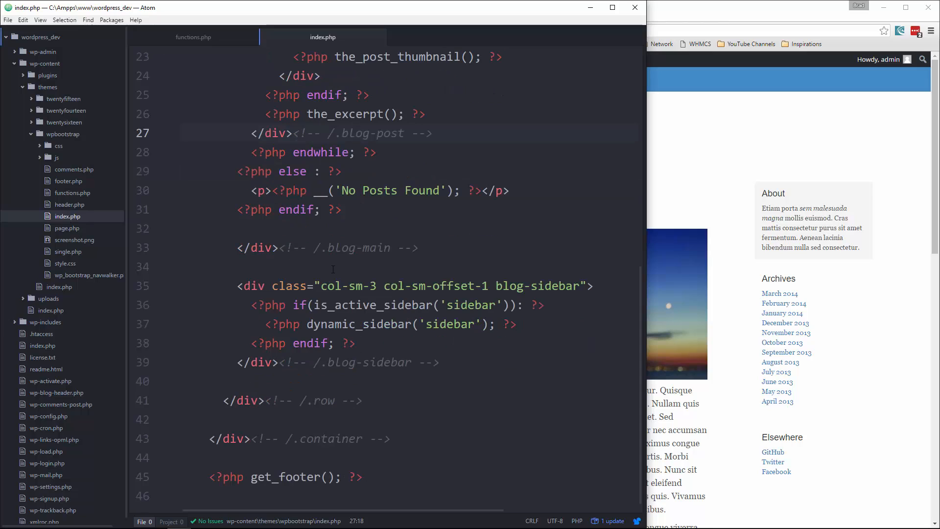
- Cut the sidebar block and closing row/container divs from index.php into footer.php
click(251, 304)
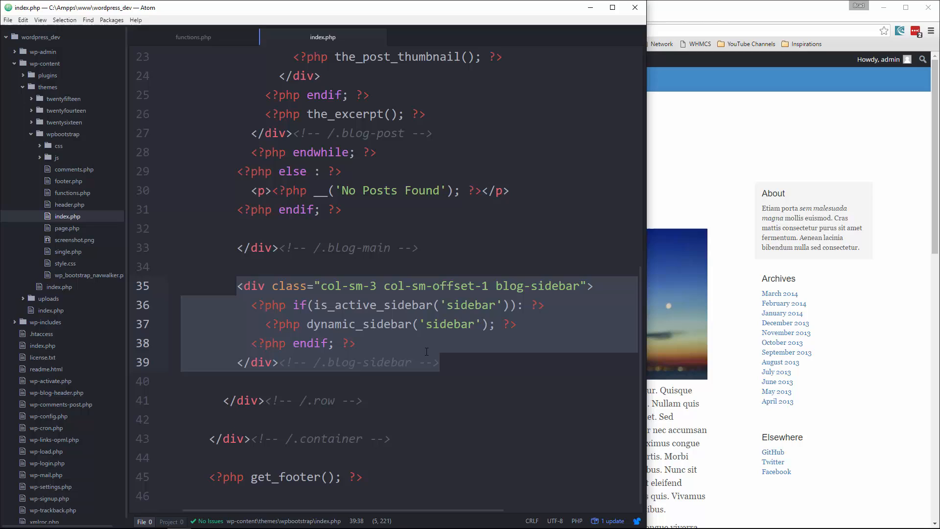
right_click(426, 352)
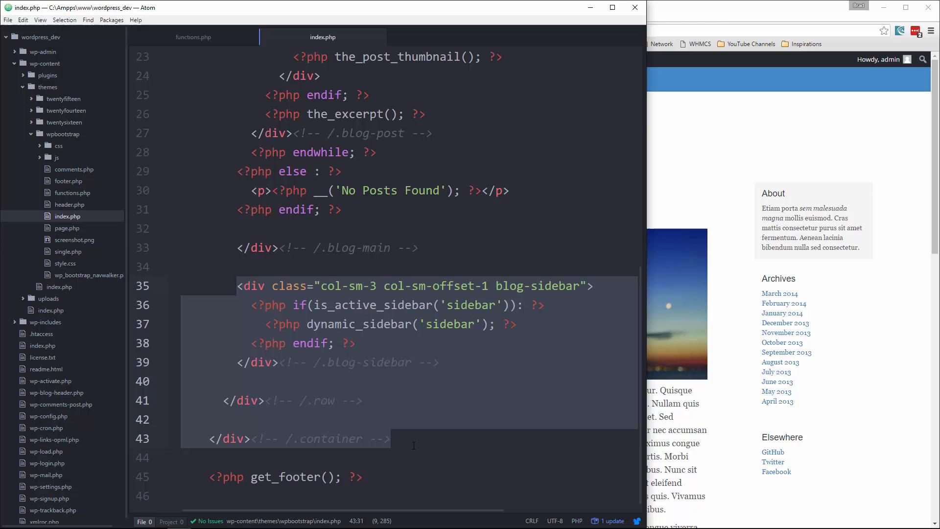
right_click(414, 445)
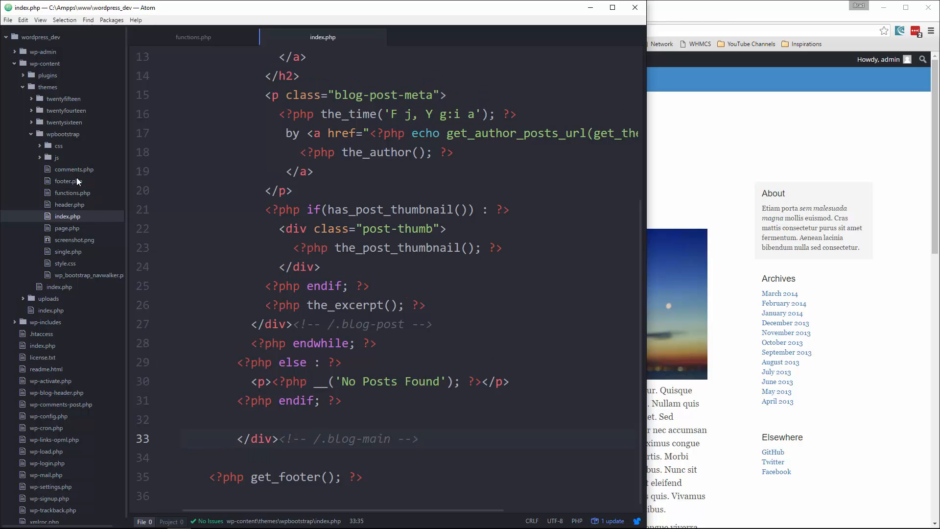
click(69, 180)
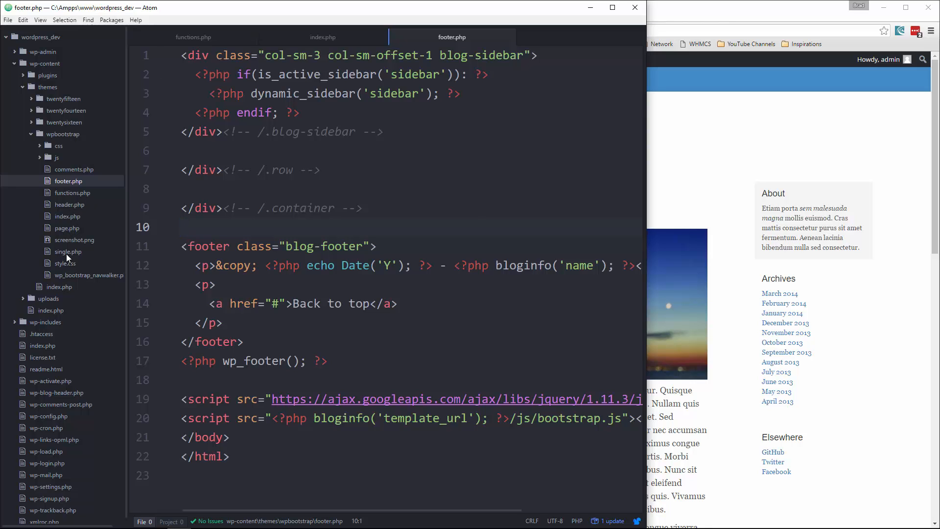
- Delete single.php's hard-coded sidebar; verify Blog Post Two, Home and Sample Page show the widgets
click(67, 251)
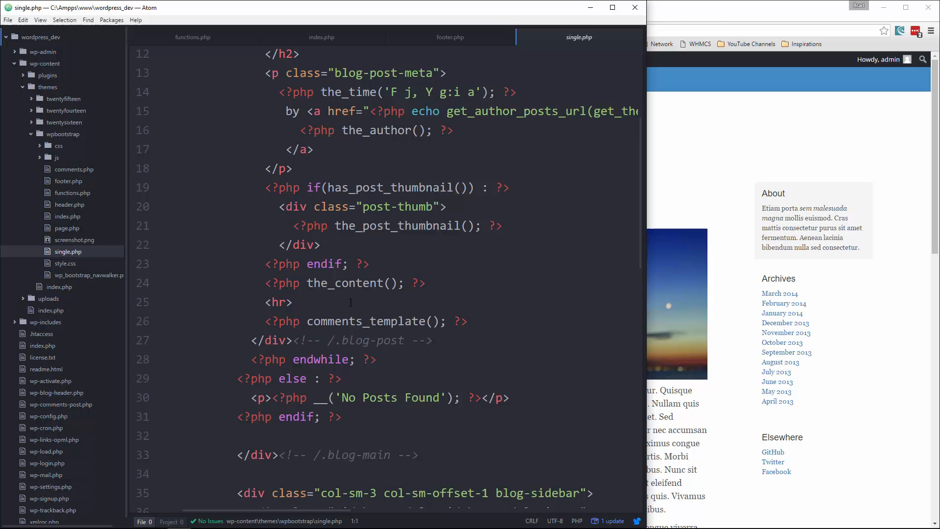
scroll(down, 3)
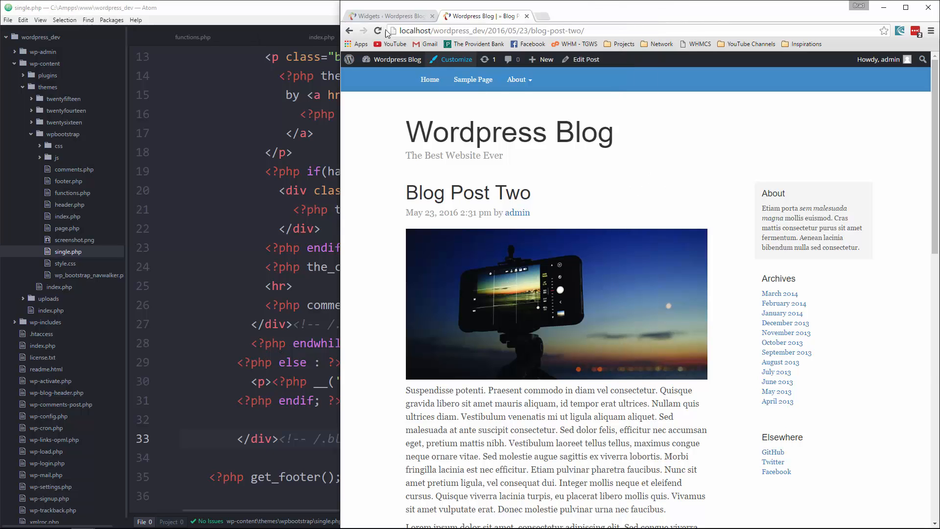
click(377, 30)
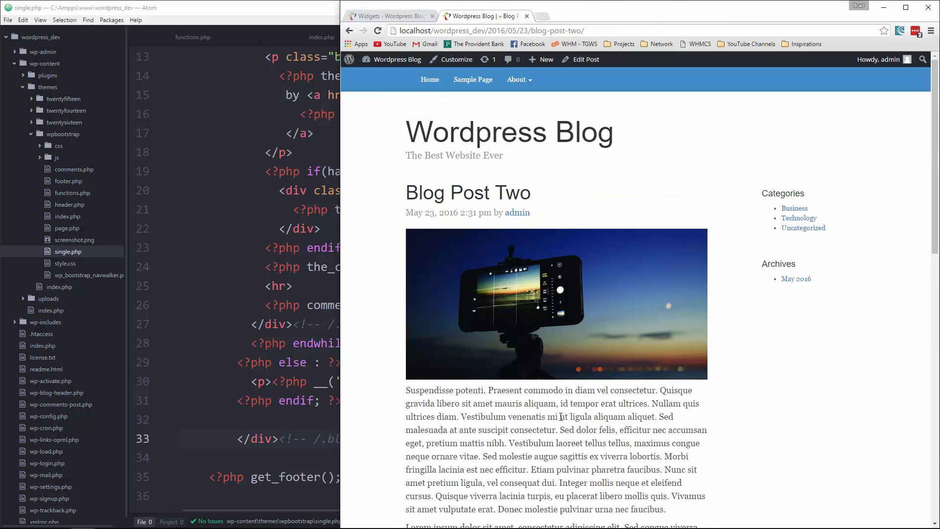
click(430, 79)
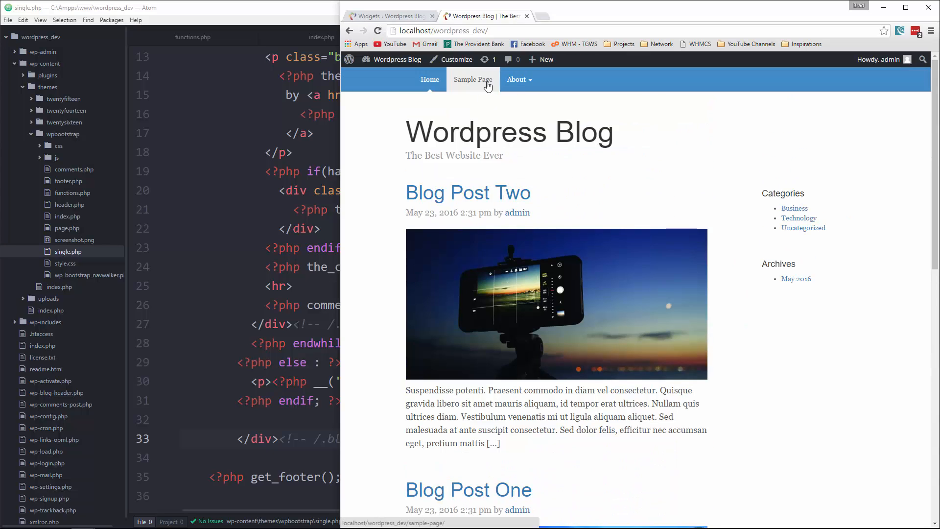
click(472, 79)
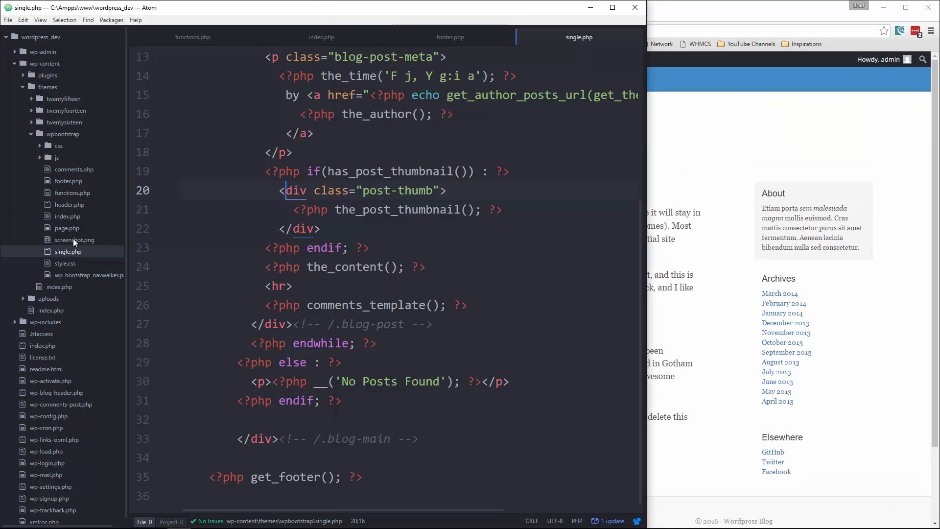
- Delete page.php's hard-coded sidebar so it ends with get_footer()
click(67, 227)
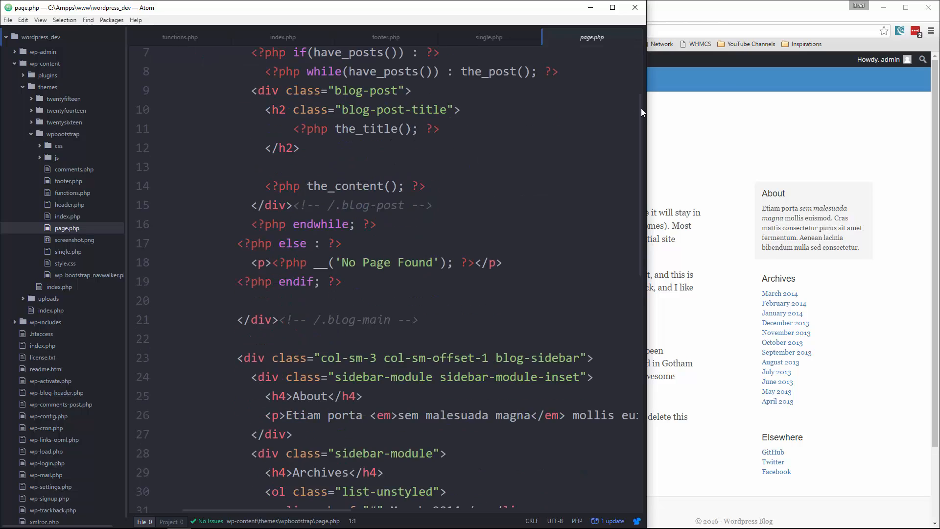
scroll(down, 3)
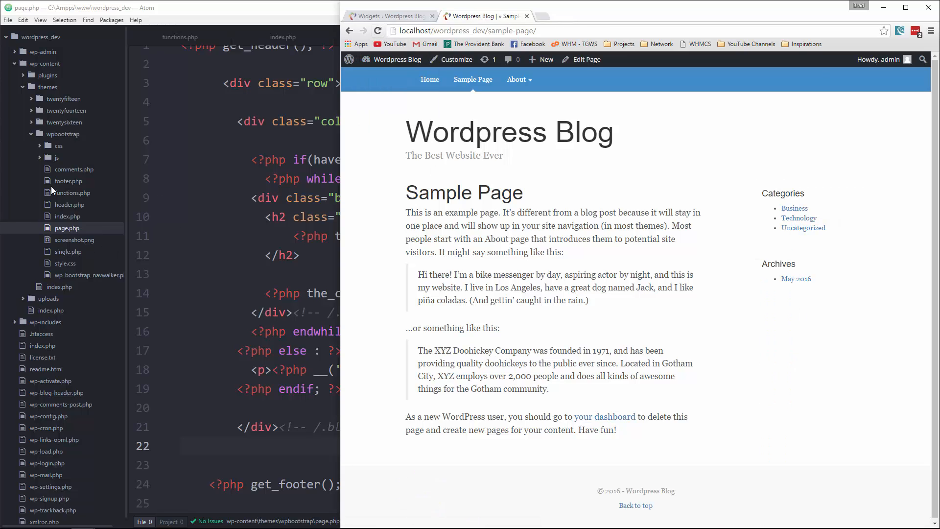
mouse_move(288, 206)
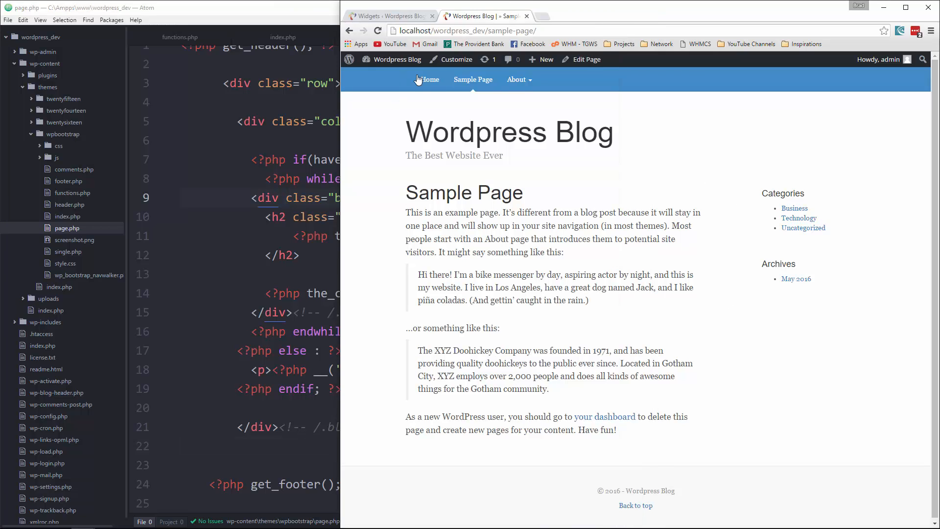
click(430, 79)
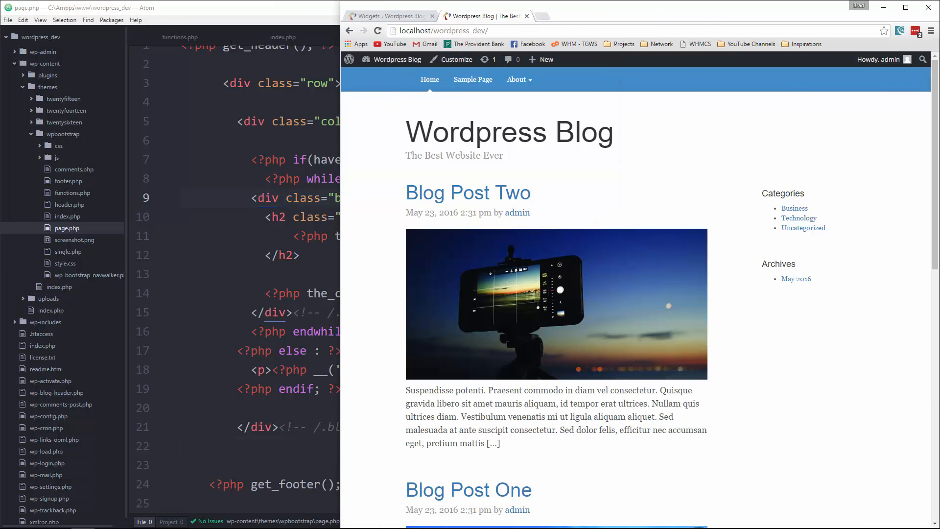
mouse_move(786, 217)
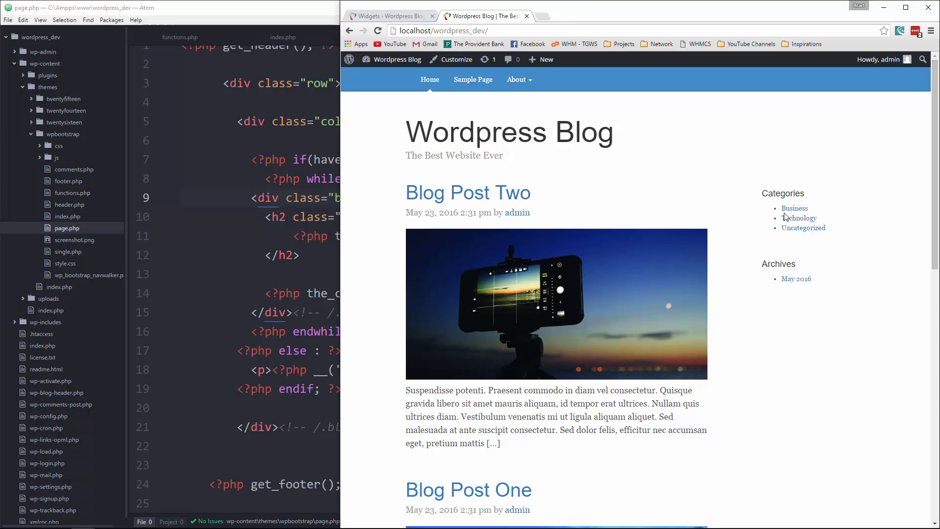
- Check the Business and Uncategorized category pages show Categories and Archives widgets
click(794, 208)
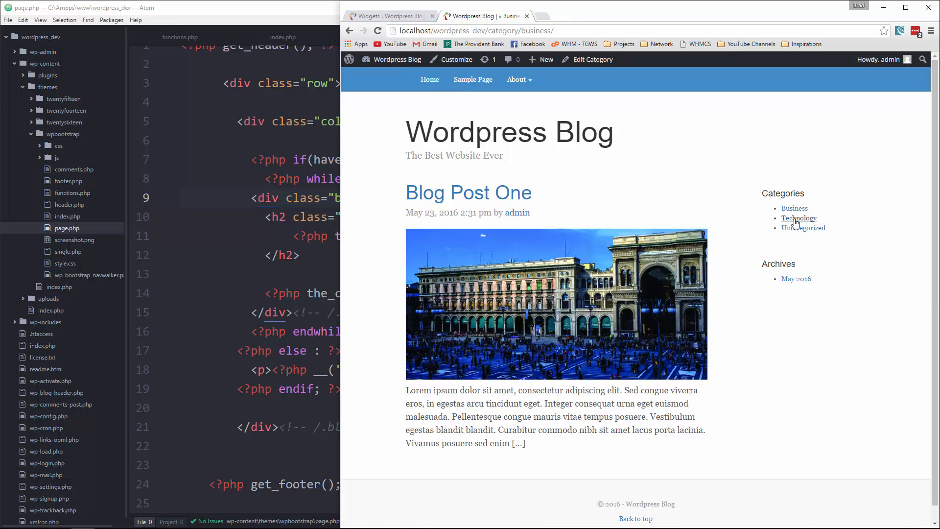
click(808, 227)
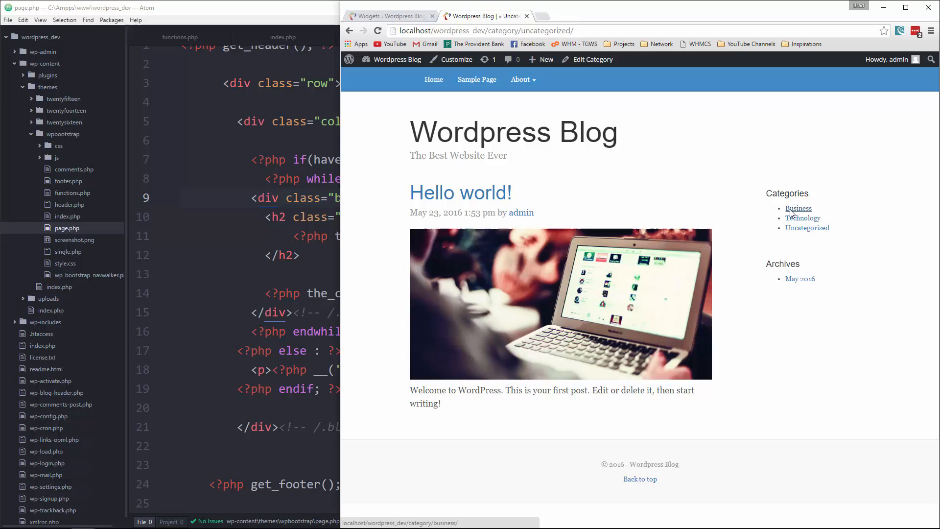
click(798, 208)
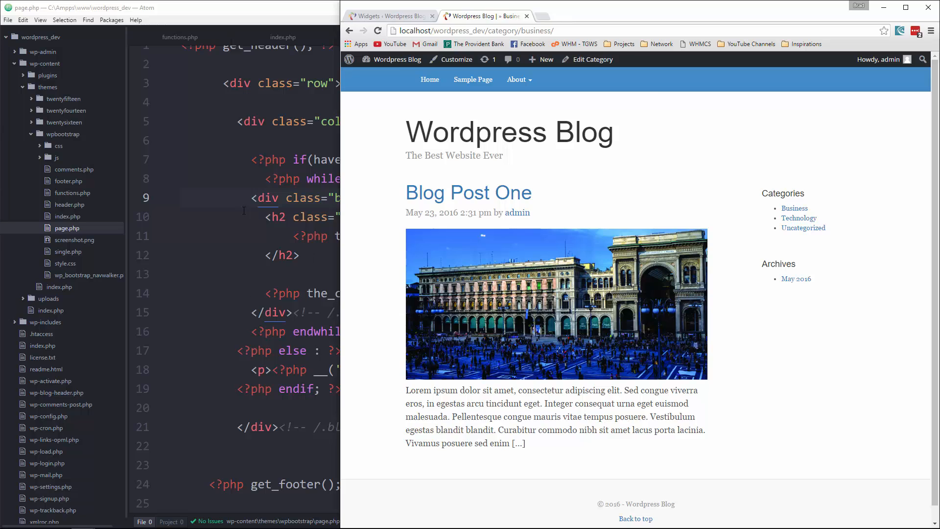
- Create archive.php in the wpbootstrap folder holding the index.php loop code
right_click(71, 133)
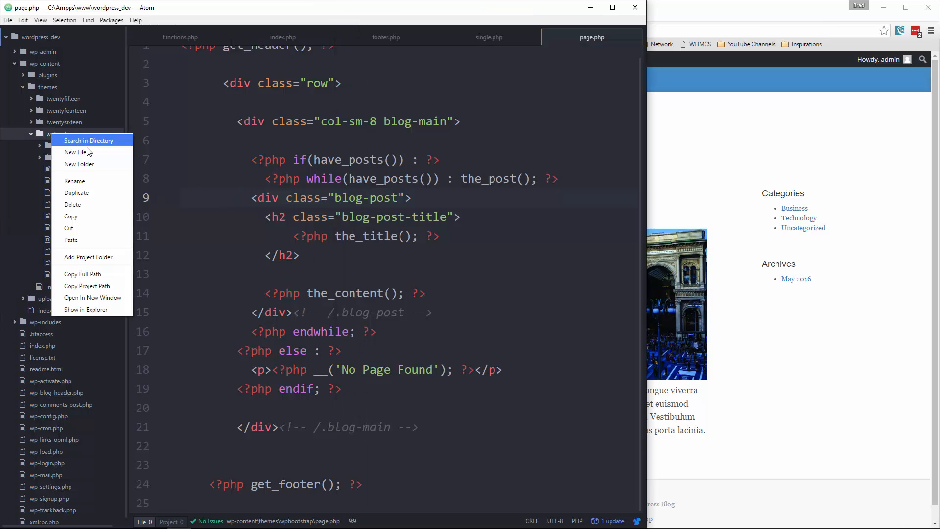
click(76, 151)
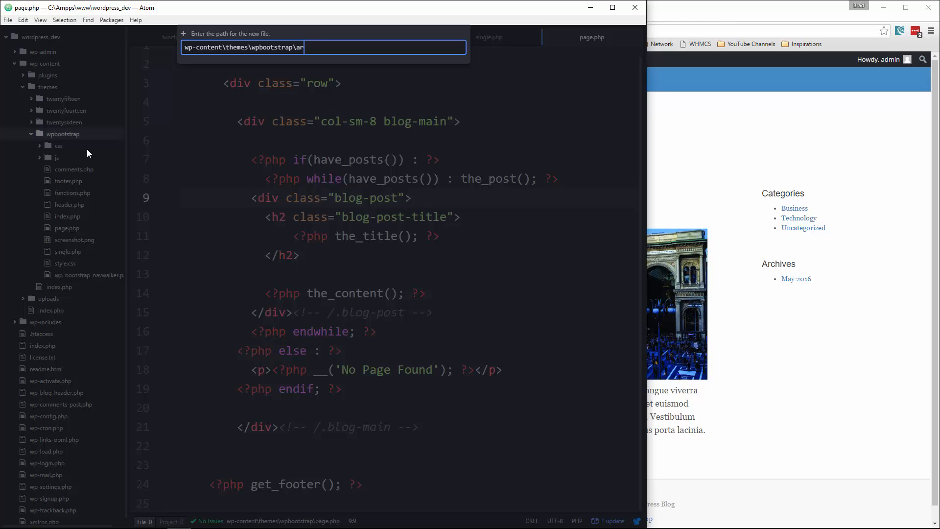
text(archive.php)
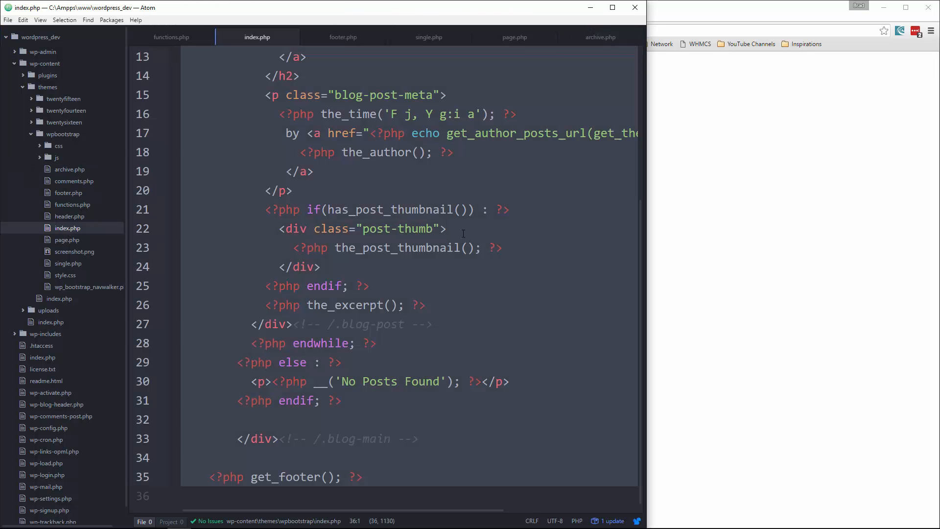
click(600, 36)
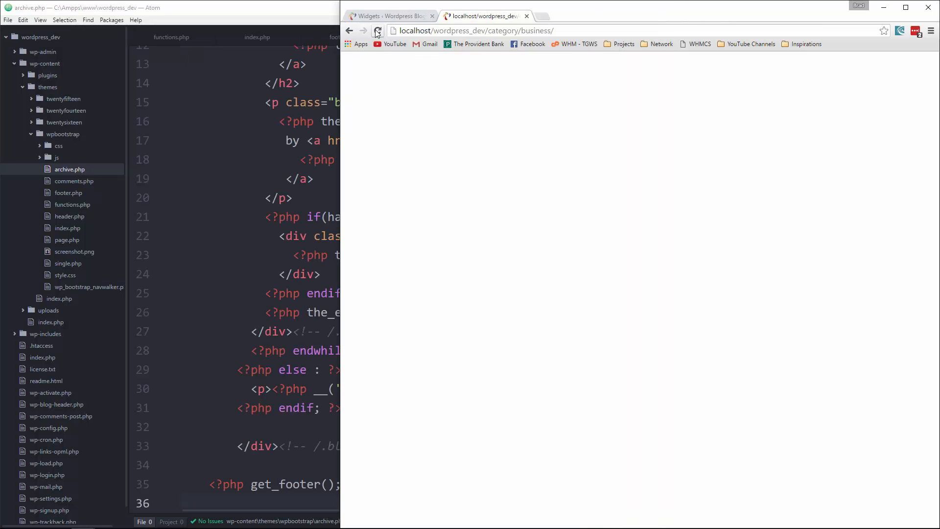
- Reload the Business category page with archive.php, then return Home
click(377, 30)
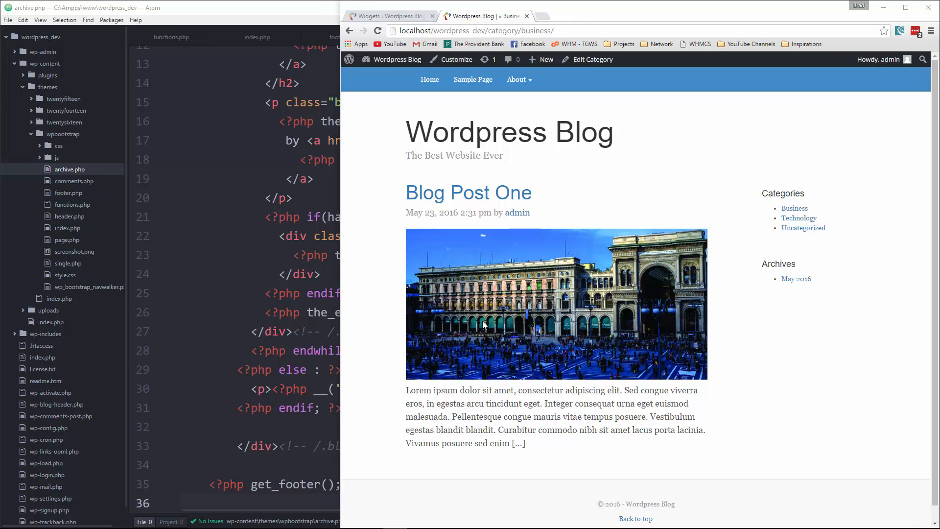
mouse_move(711, 307)
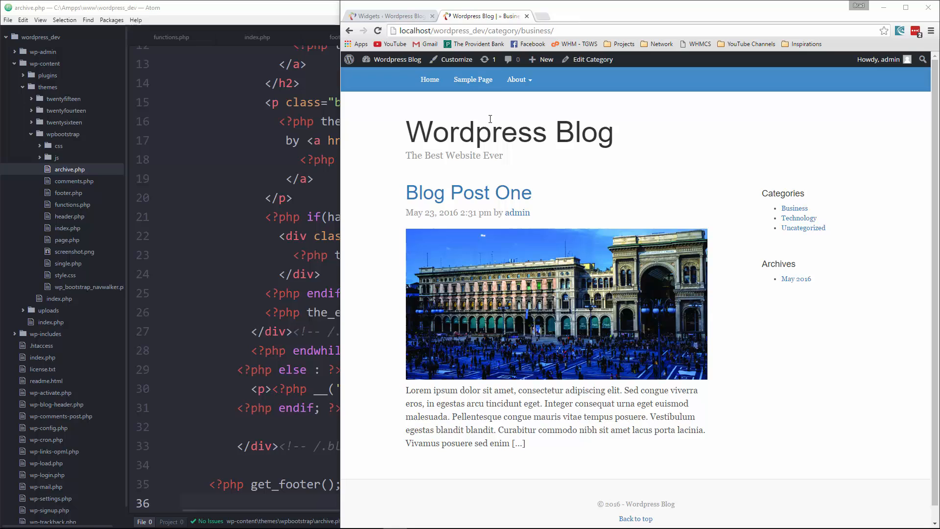
click(429, 79)
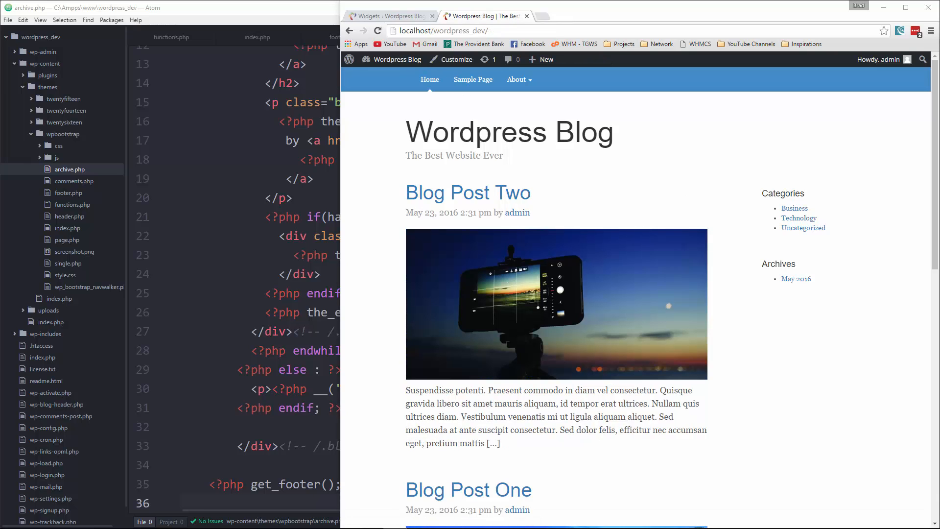
mouse_move(756, 430)
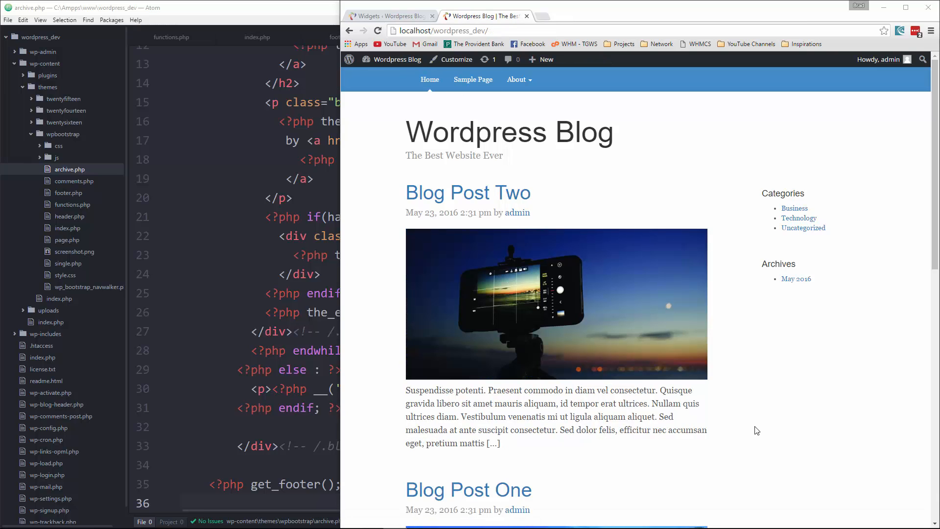